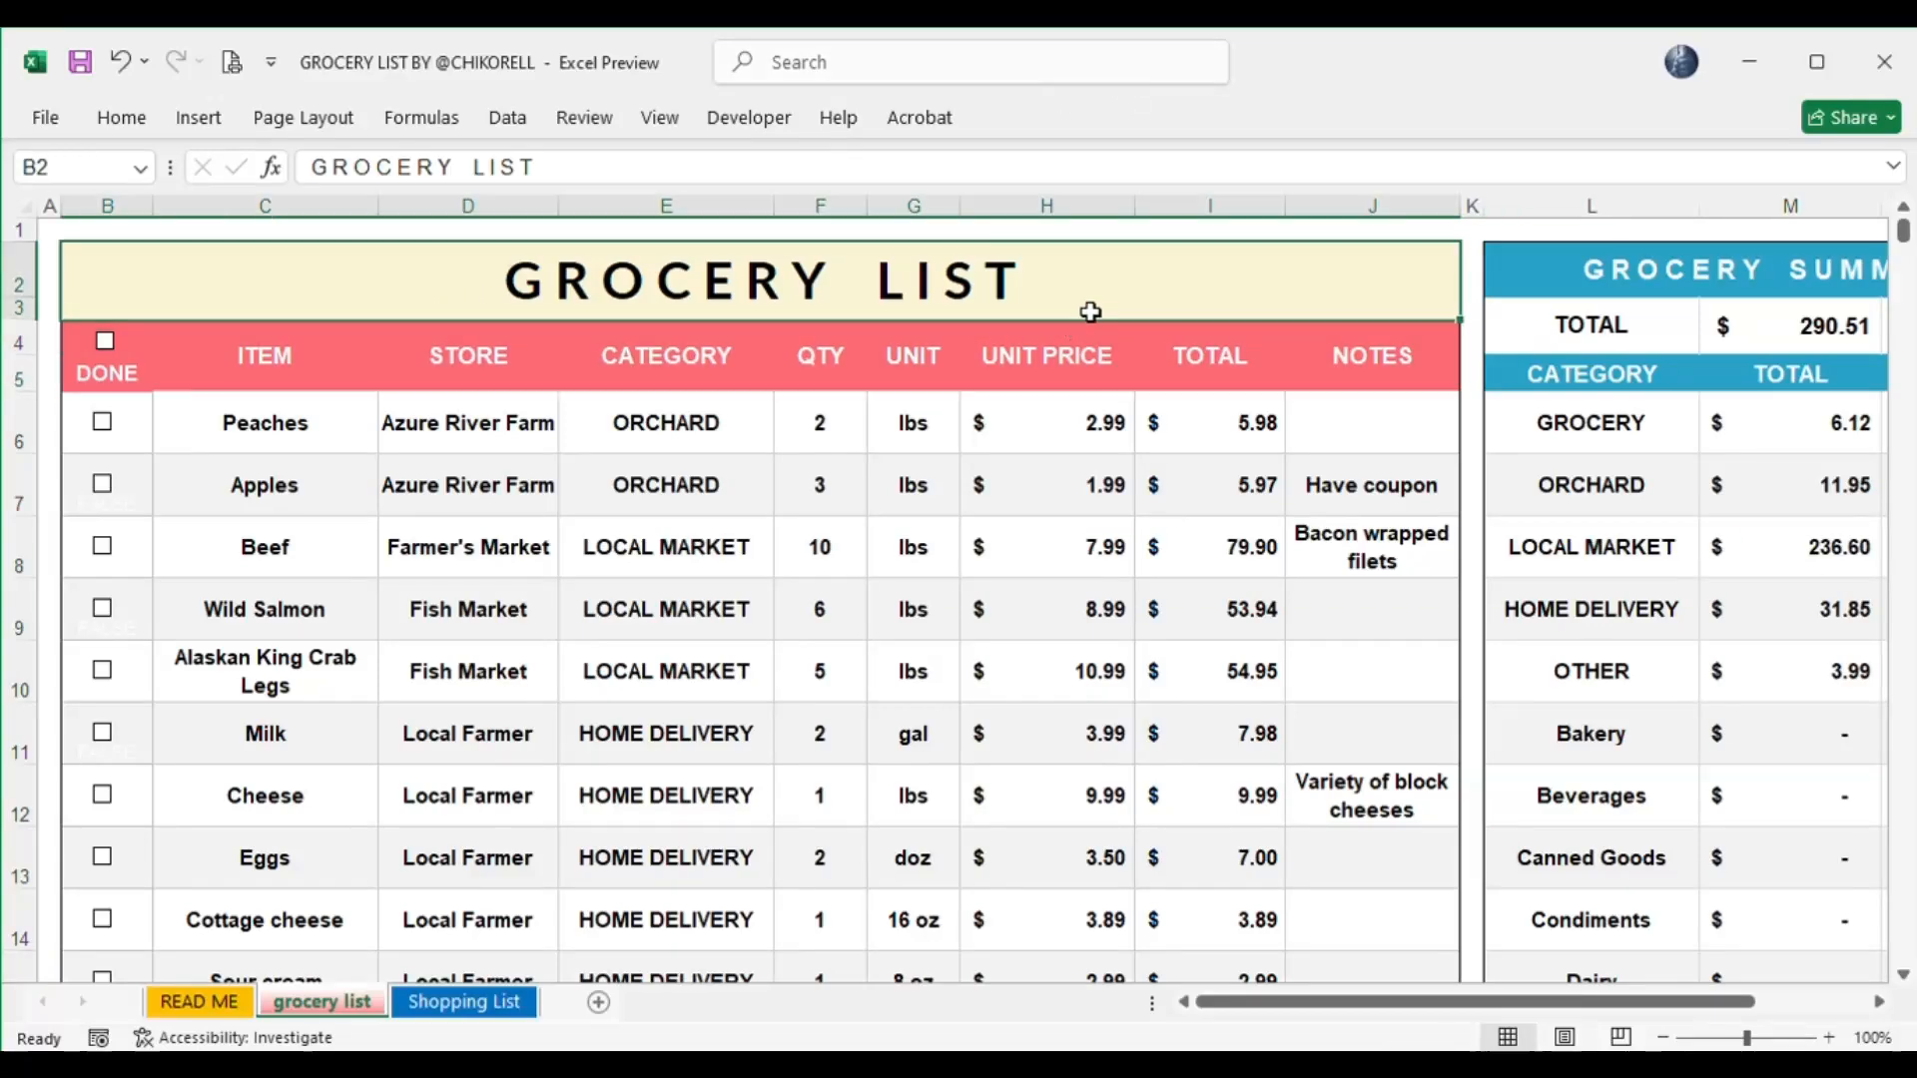
Review the grocery list layout — summary categories, Peaches row, store names — and the Shopping List sheet.
scroll("right", 3)
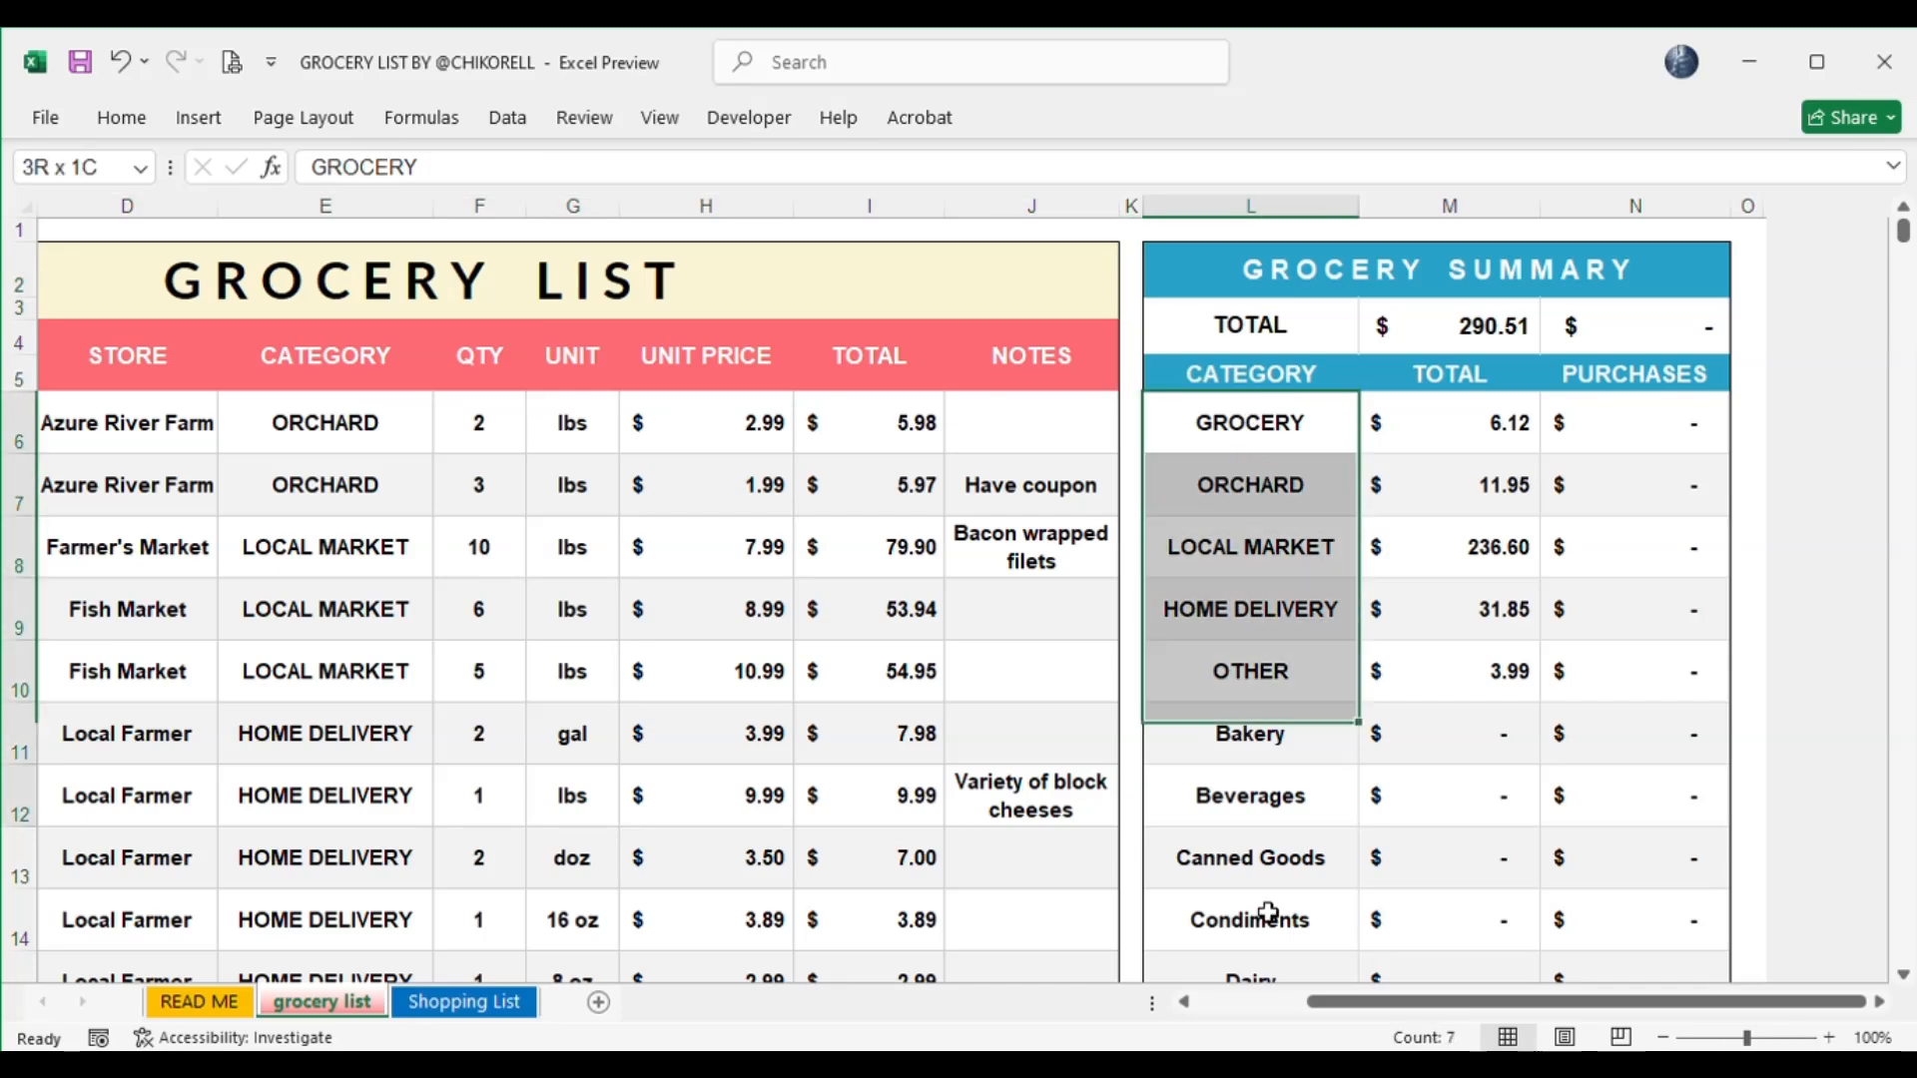
left_click(1249, 422)
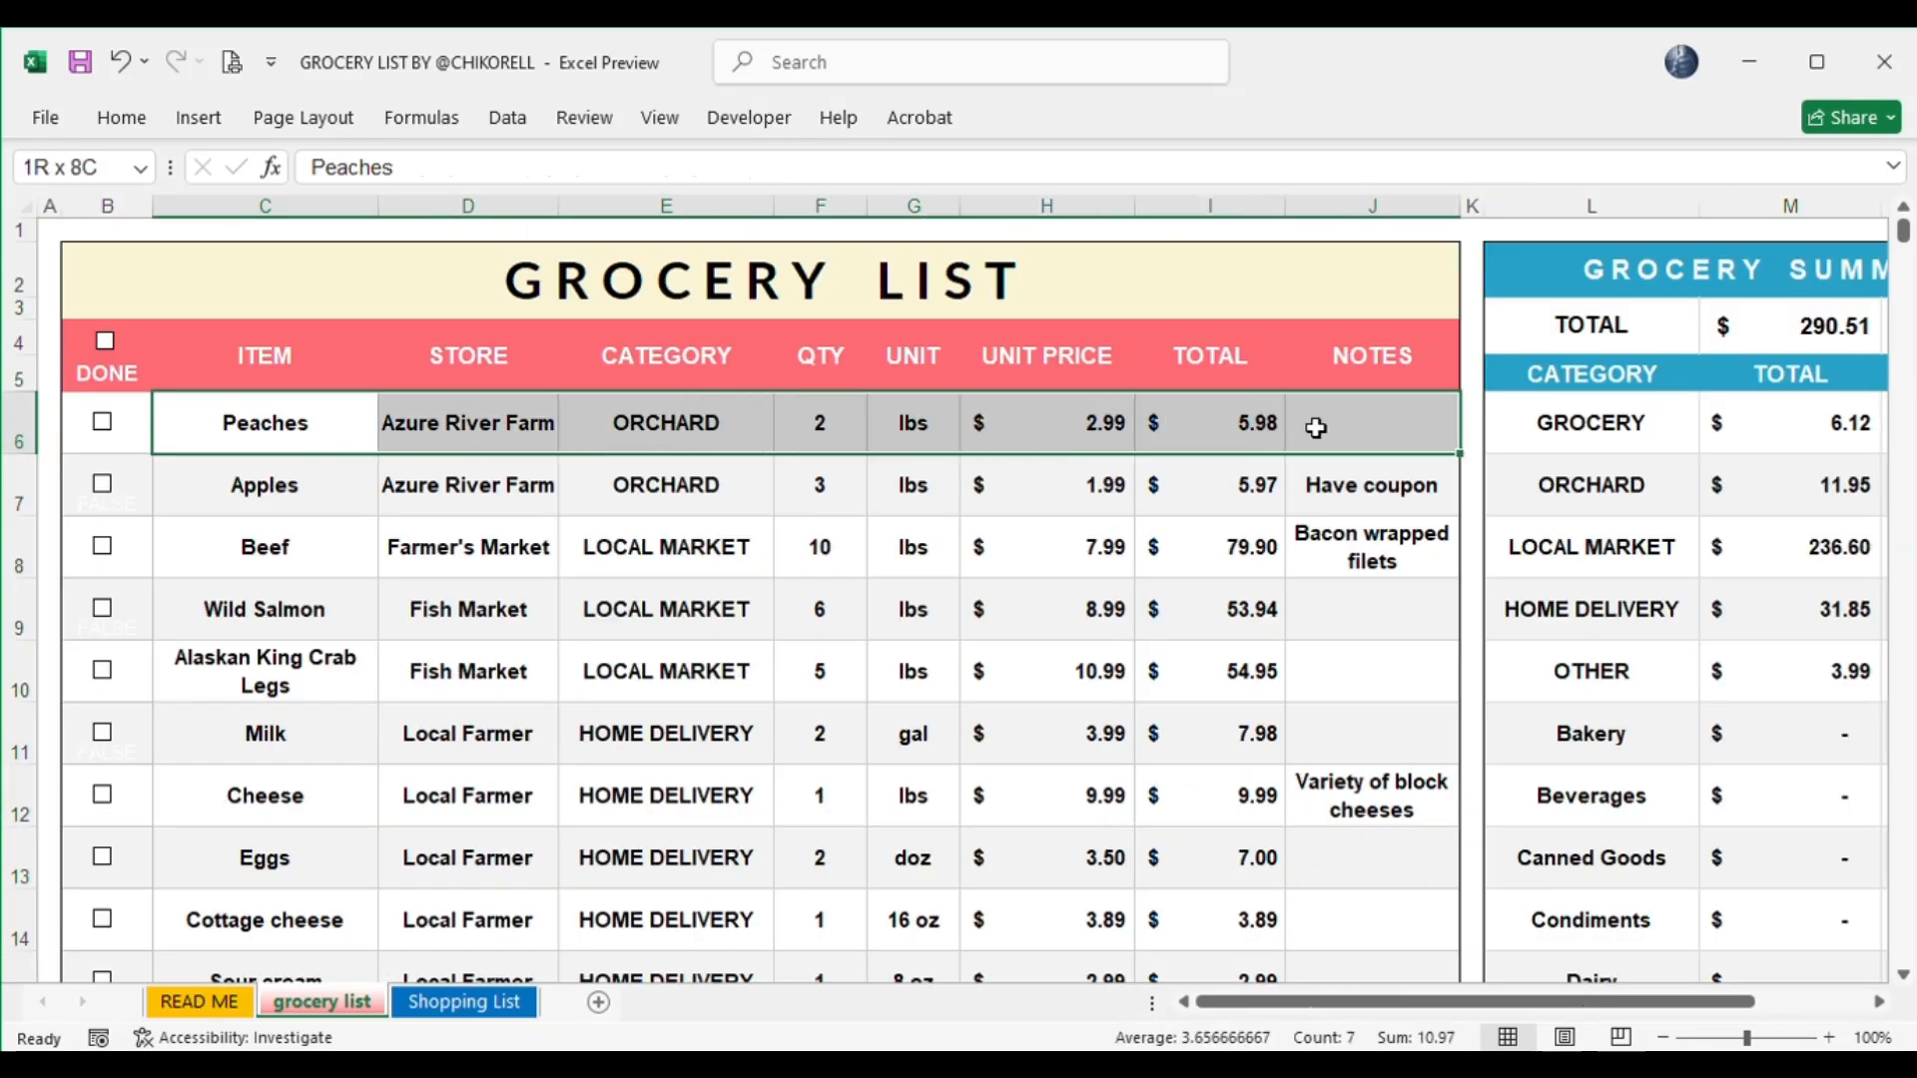
left_click(264, 422)
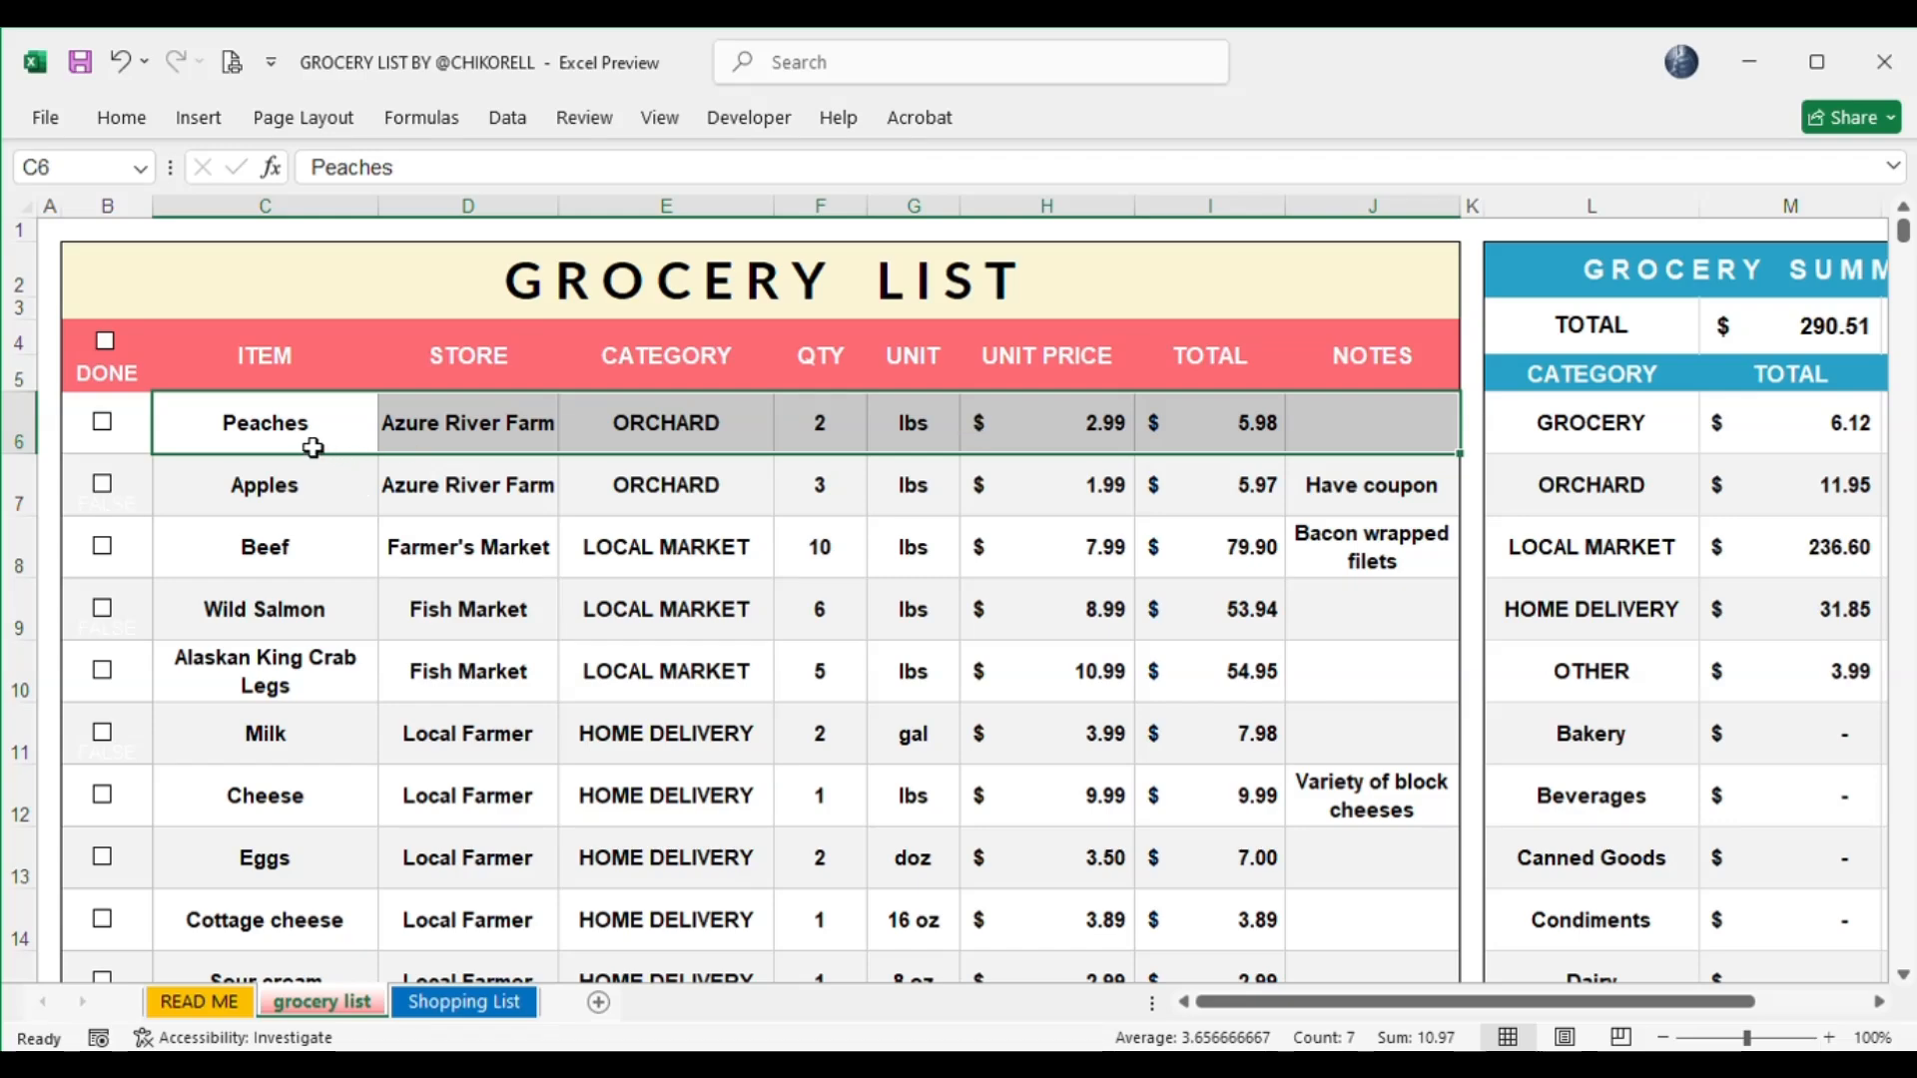
left_click(49, 229)
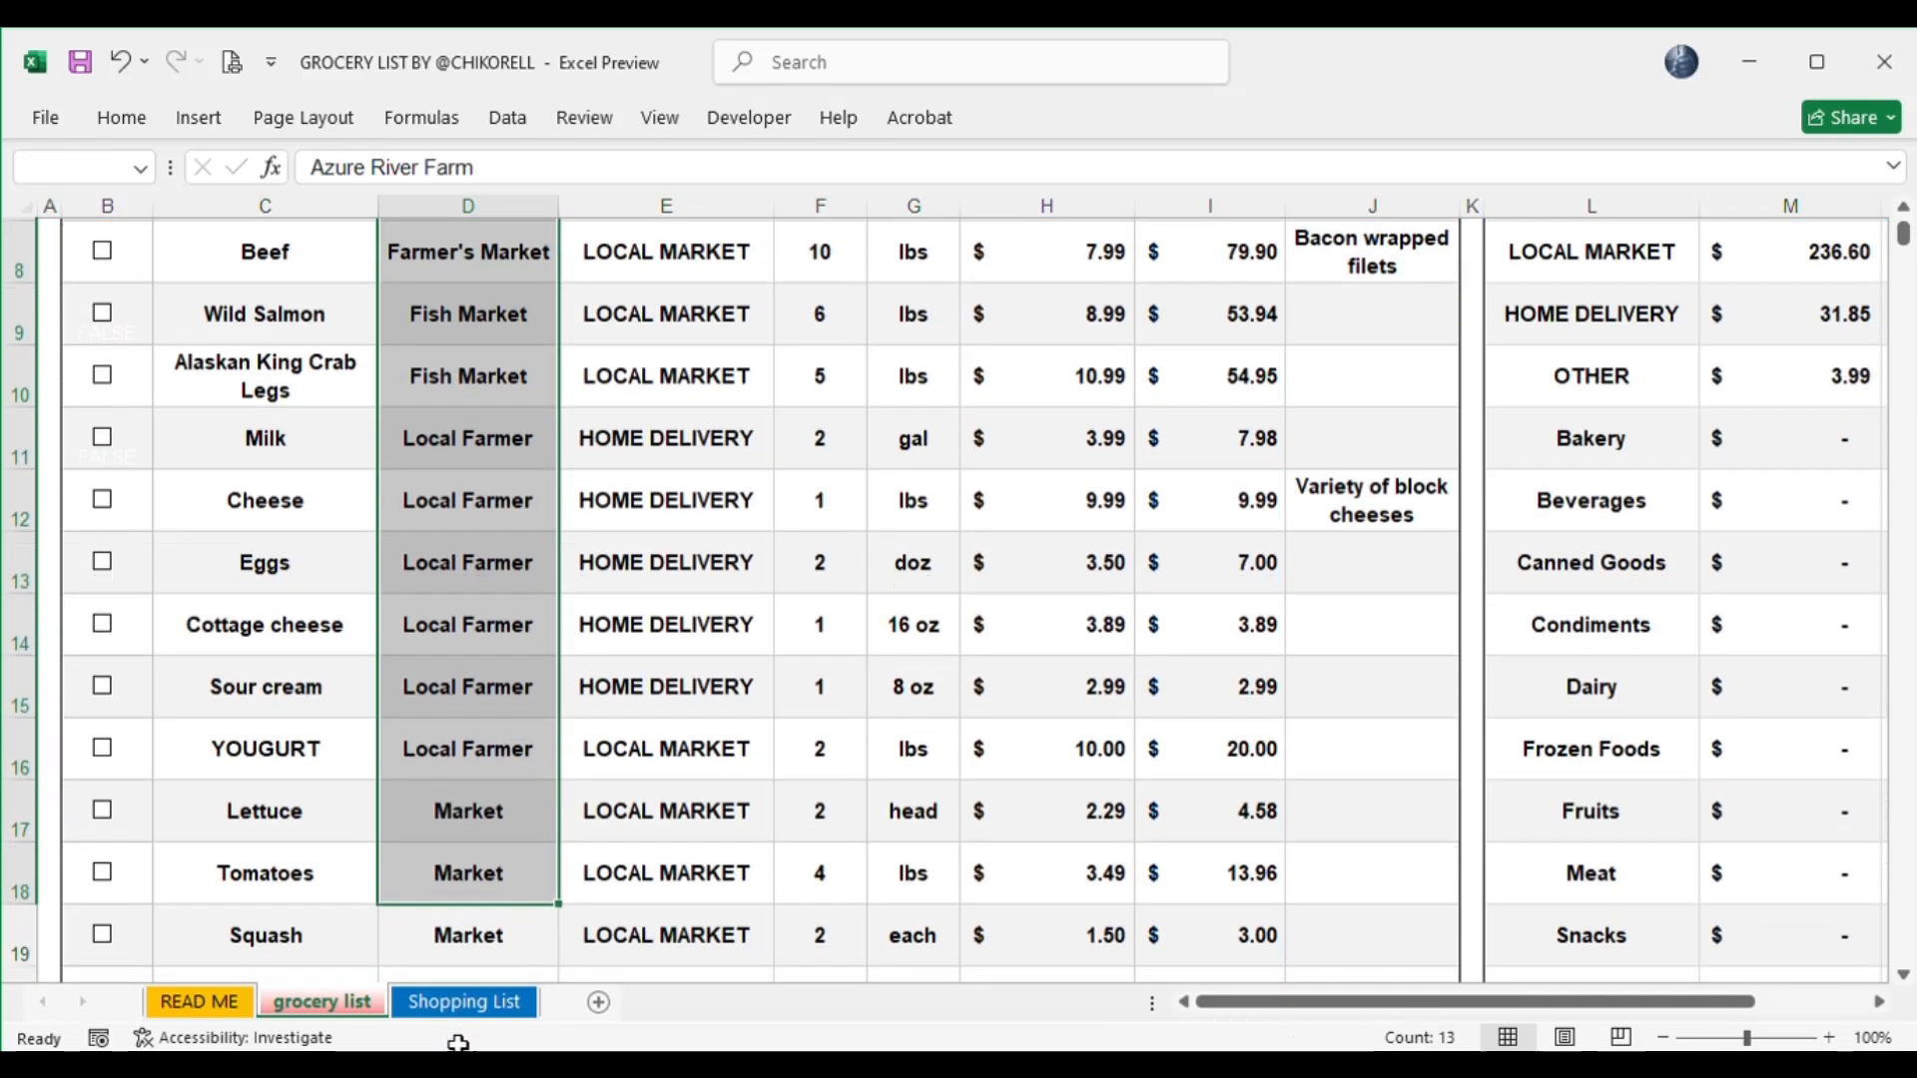
left_click(463, 1001)
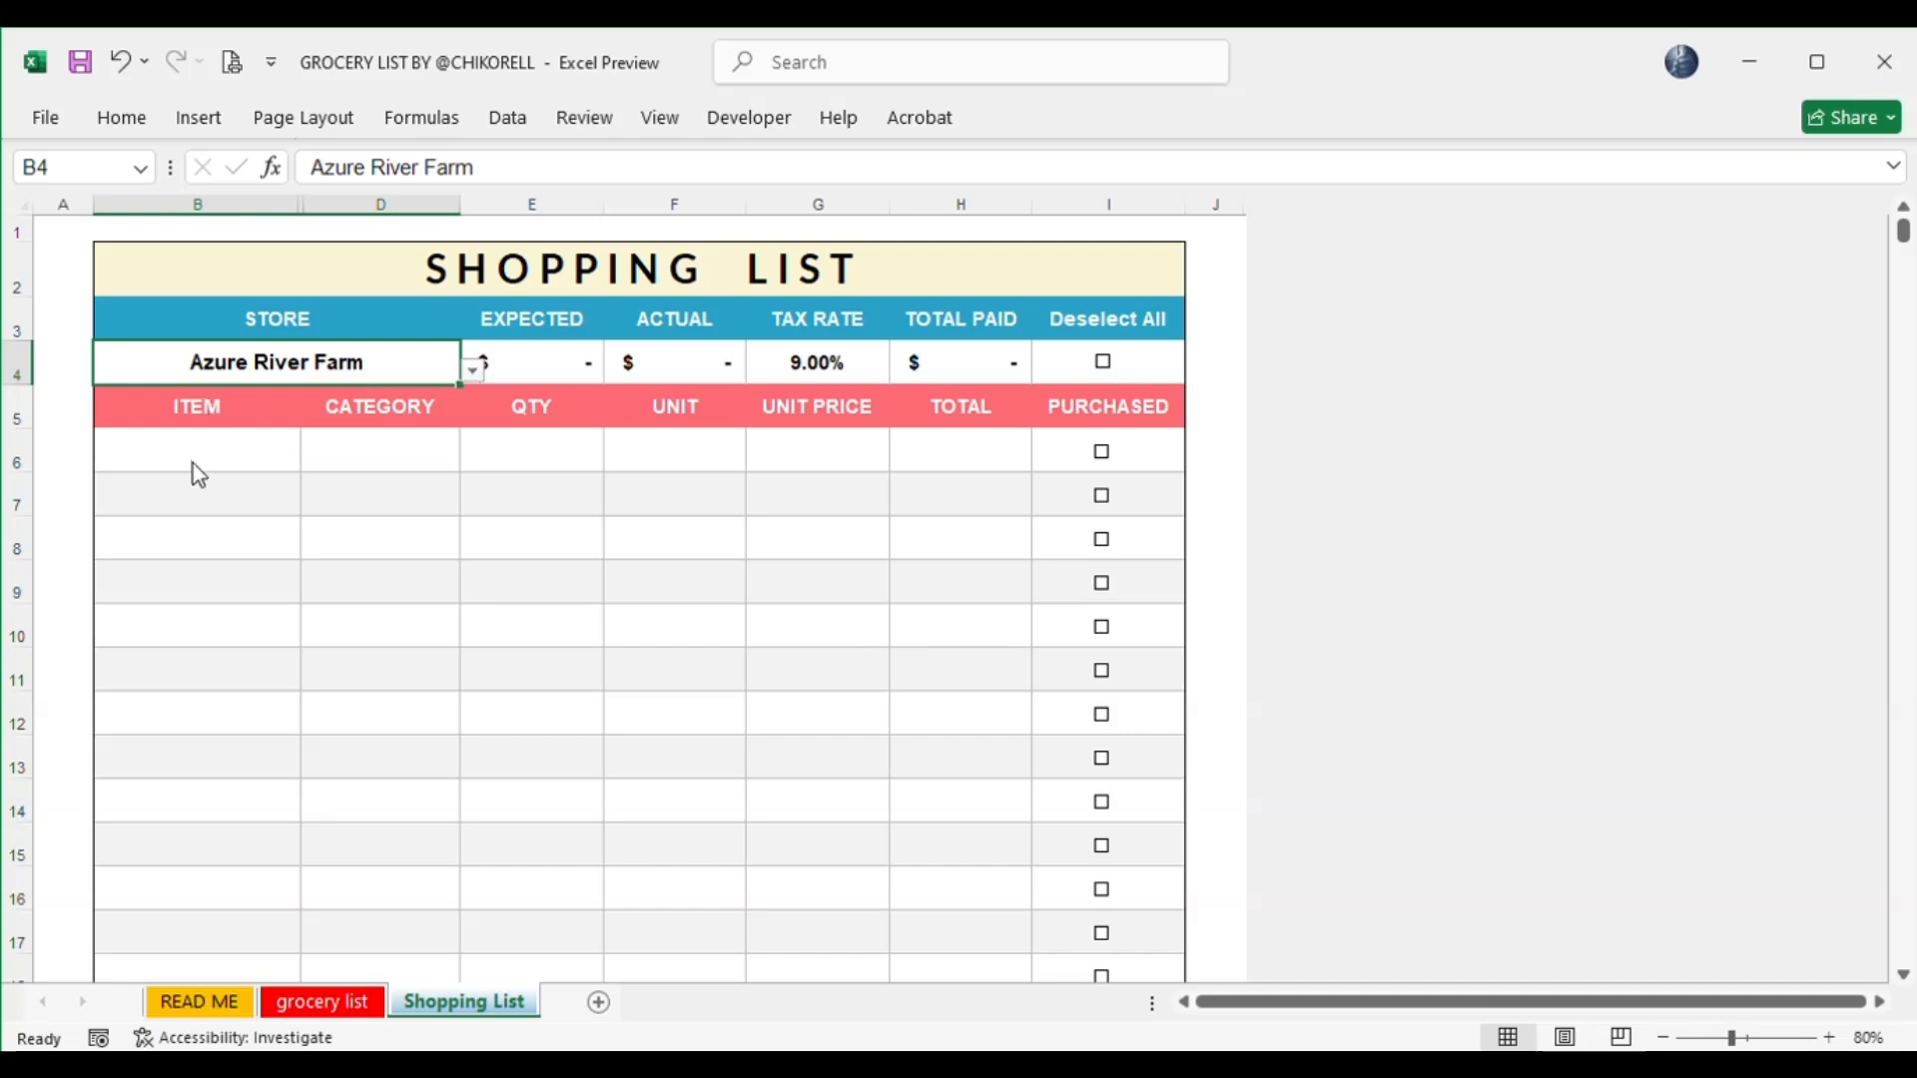
left_click(320, 1002)
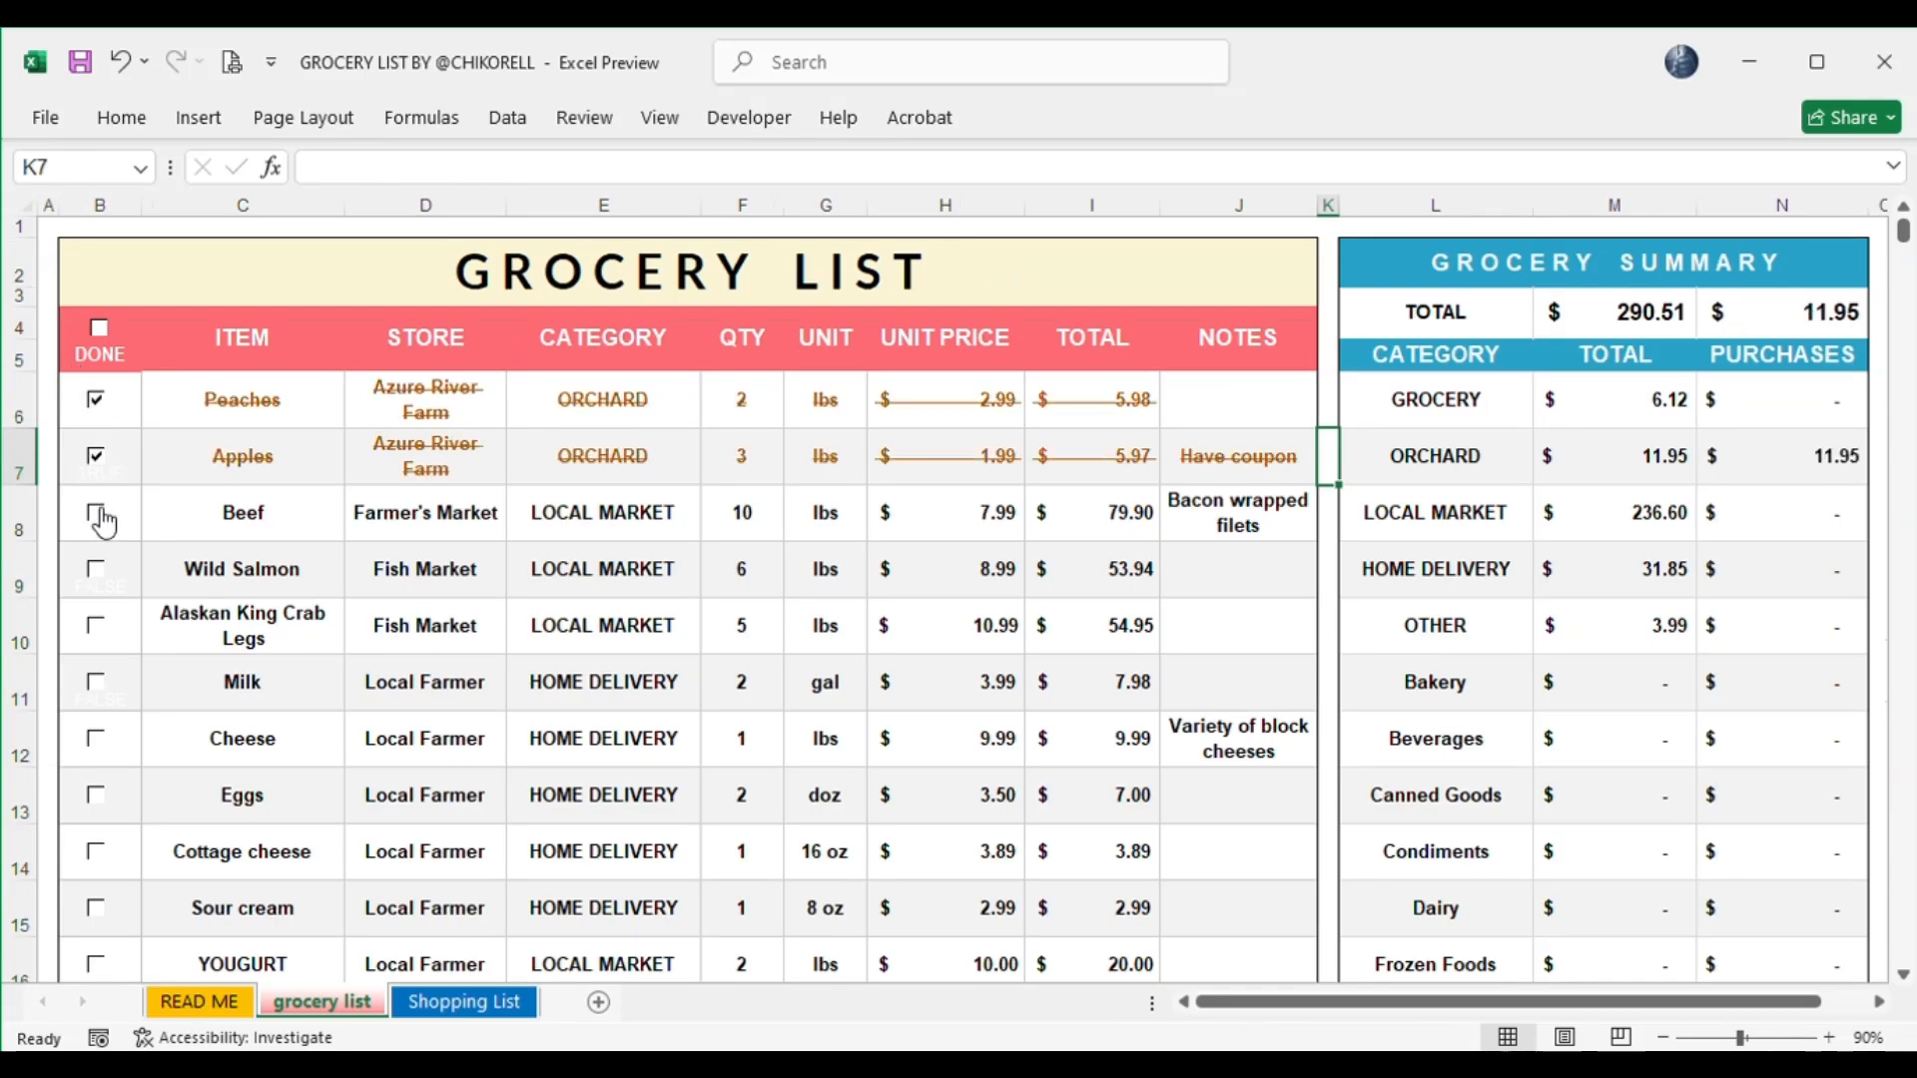
Check off Beef and view the Azure River Farm shopping list.
left_click(98, 568)
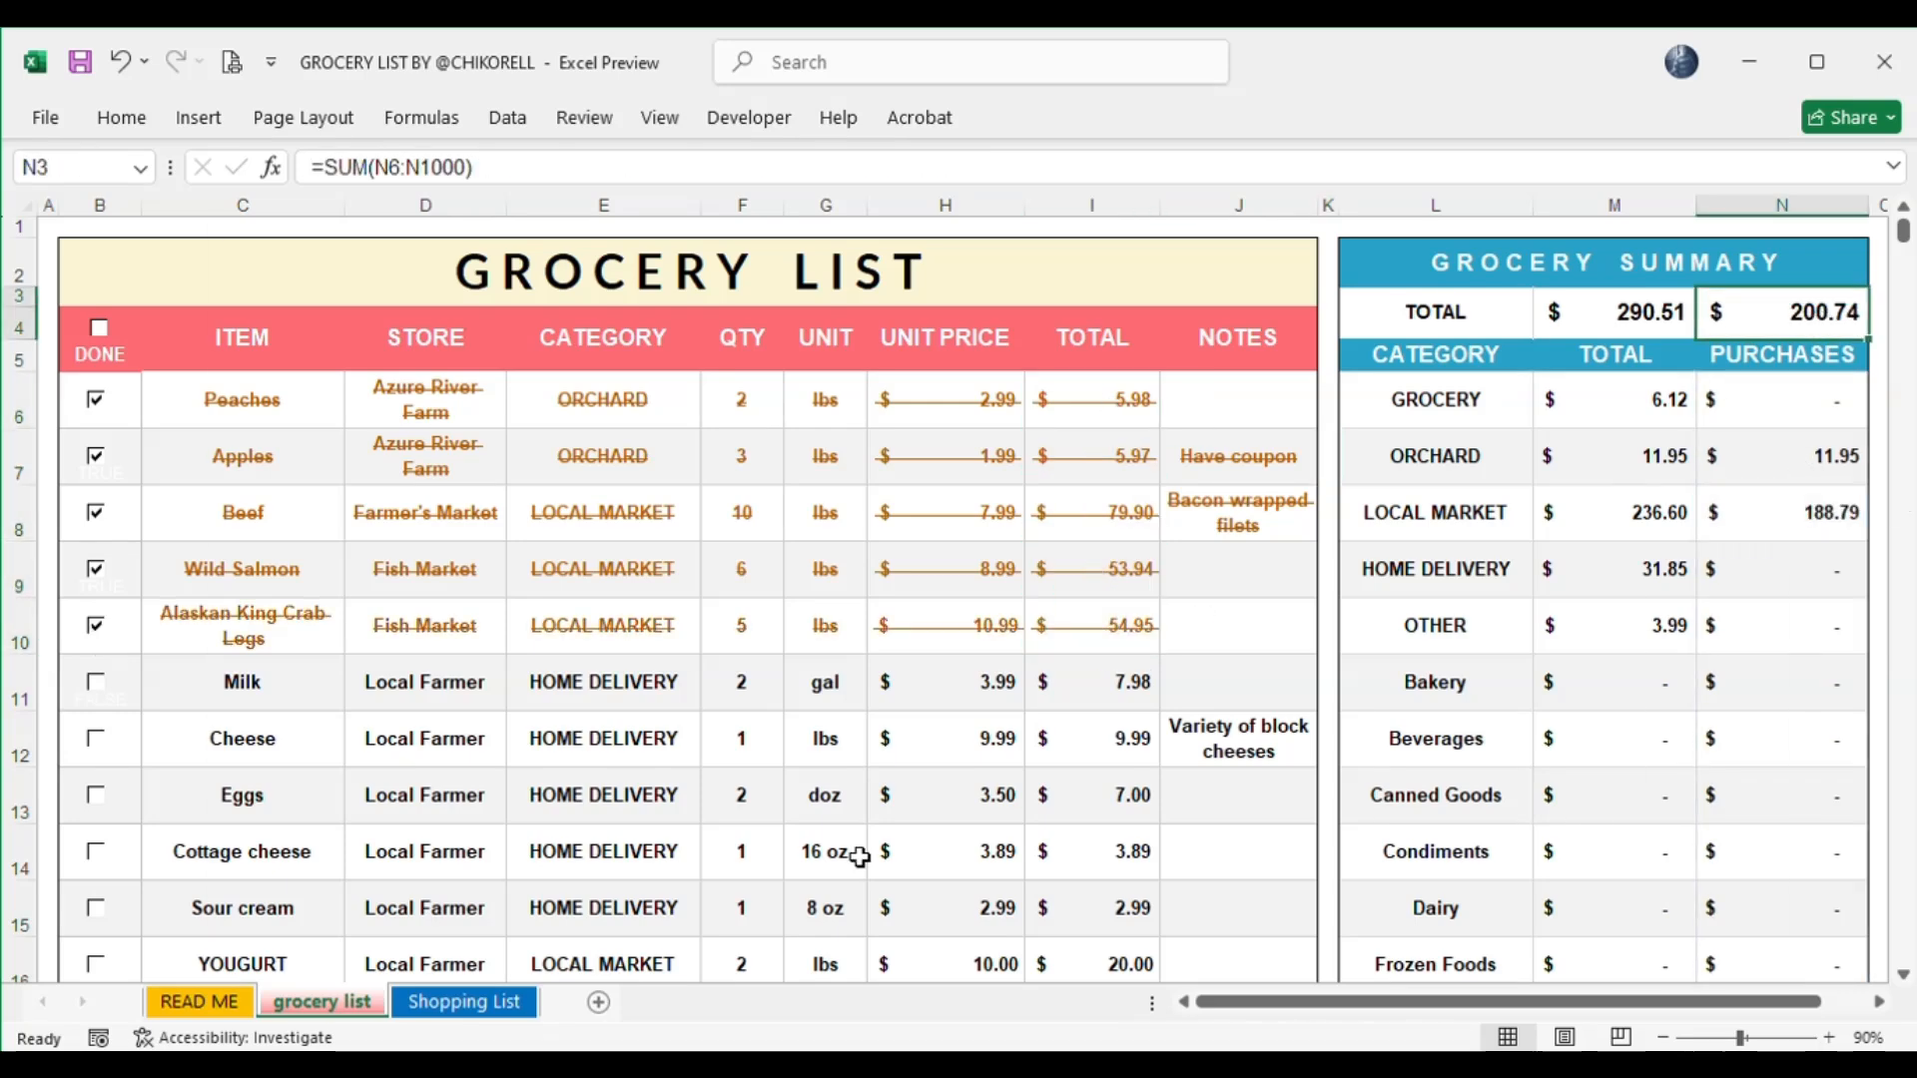
left_click(463, 1001)
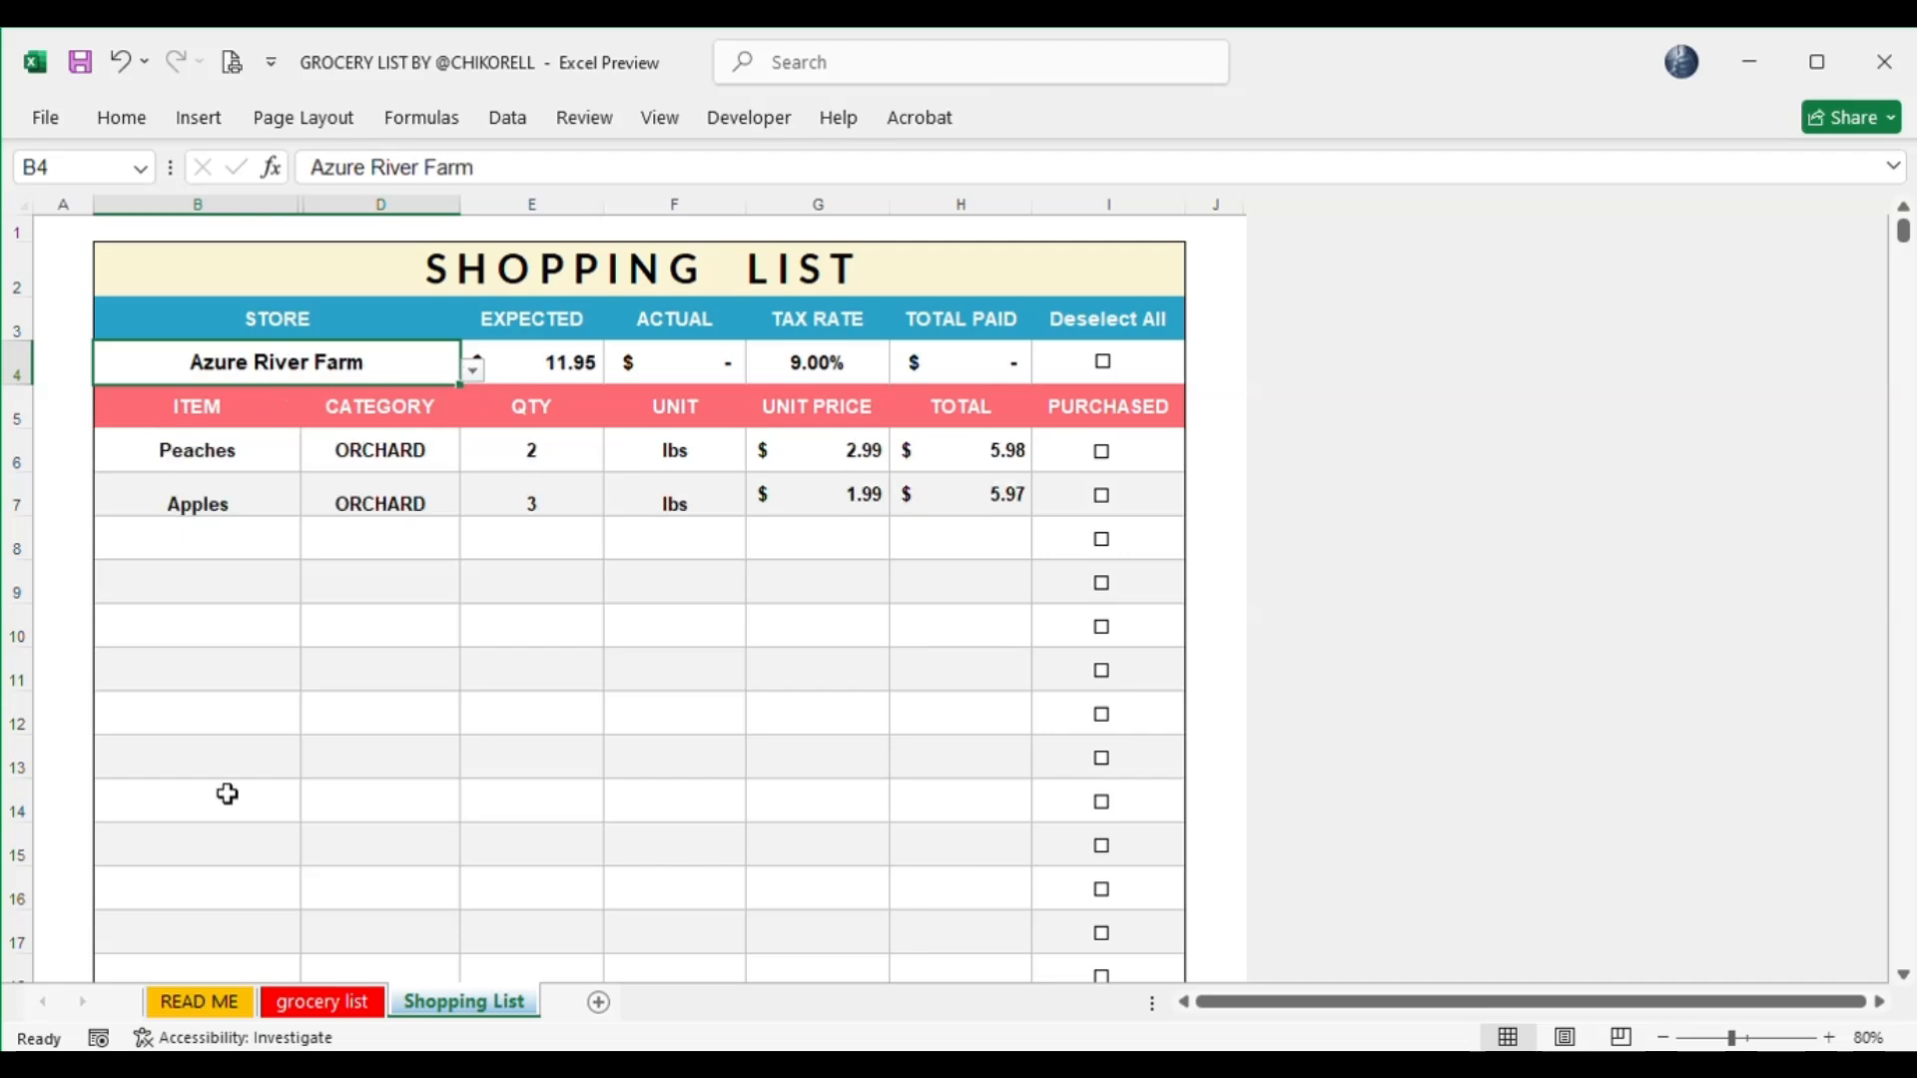
mouse_move(202, 431)
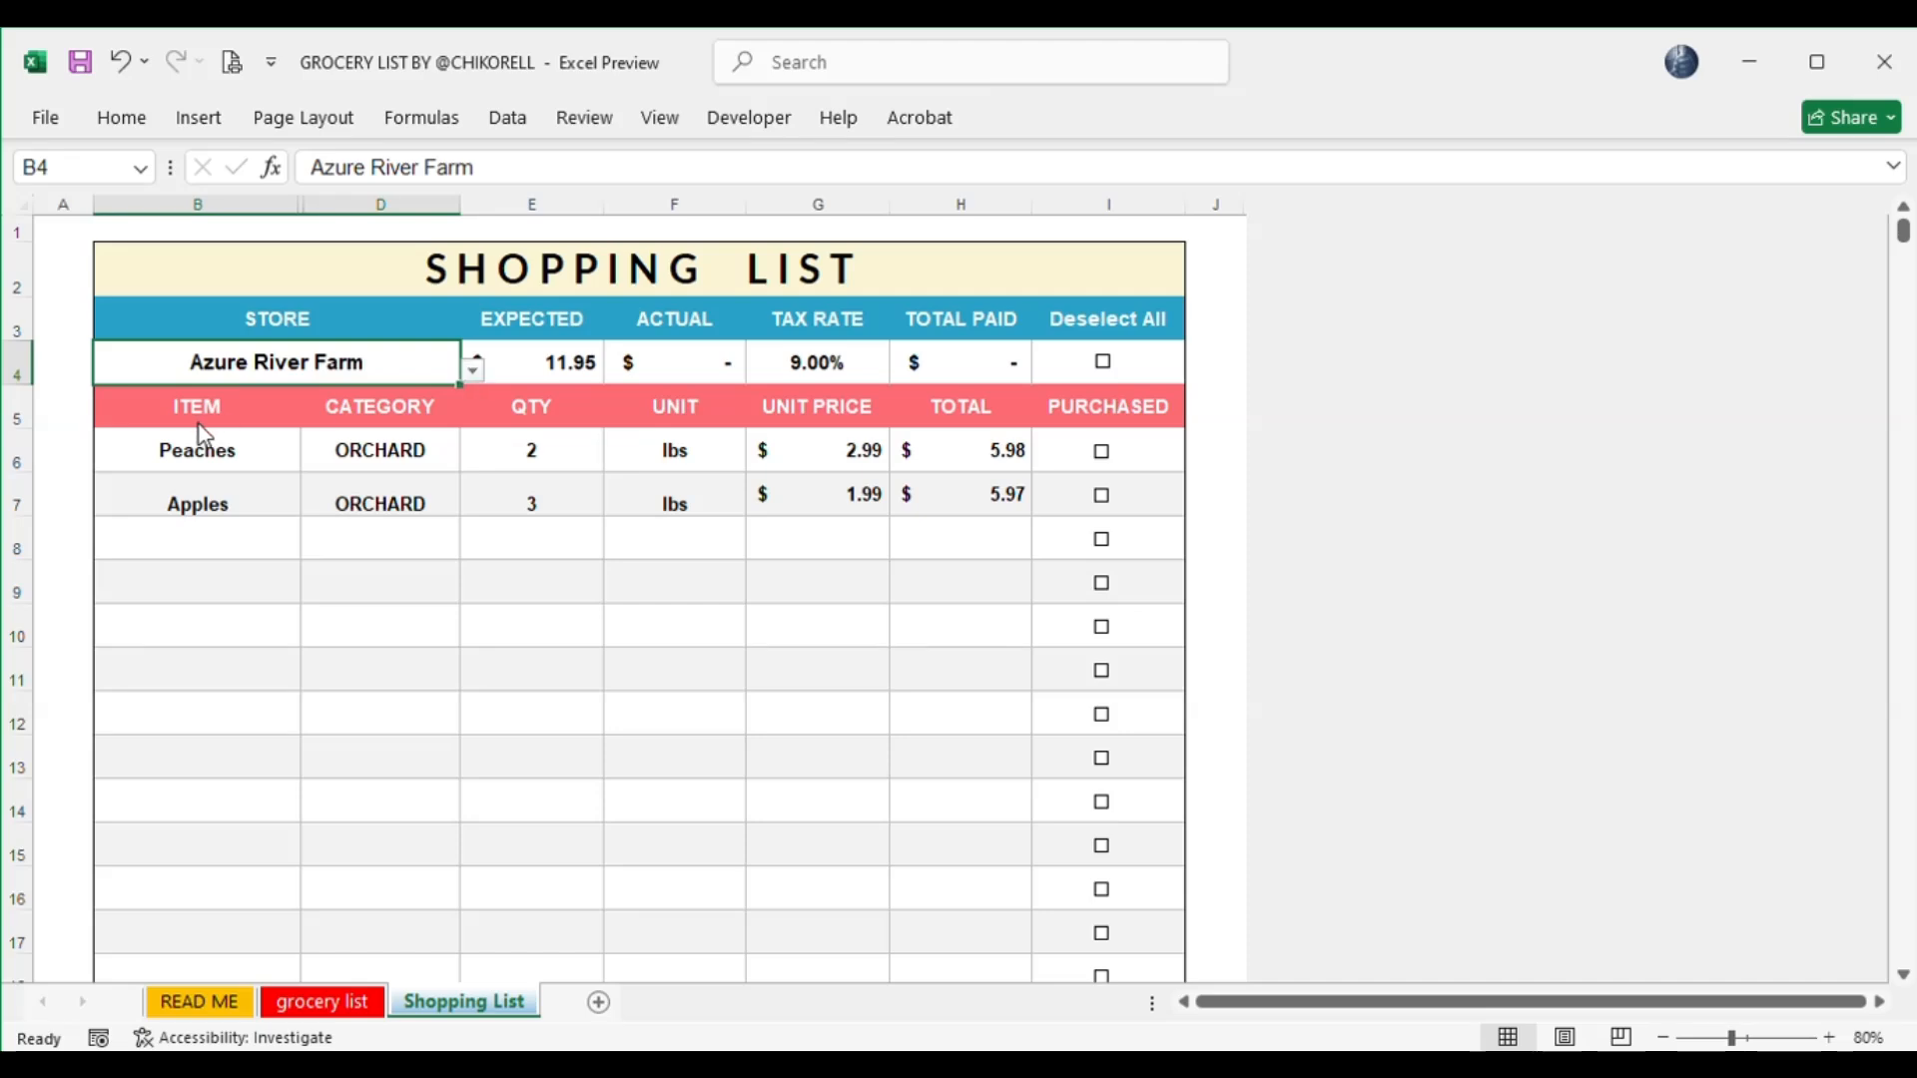
left_click(472, 372)
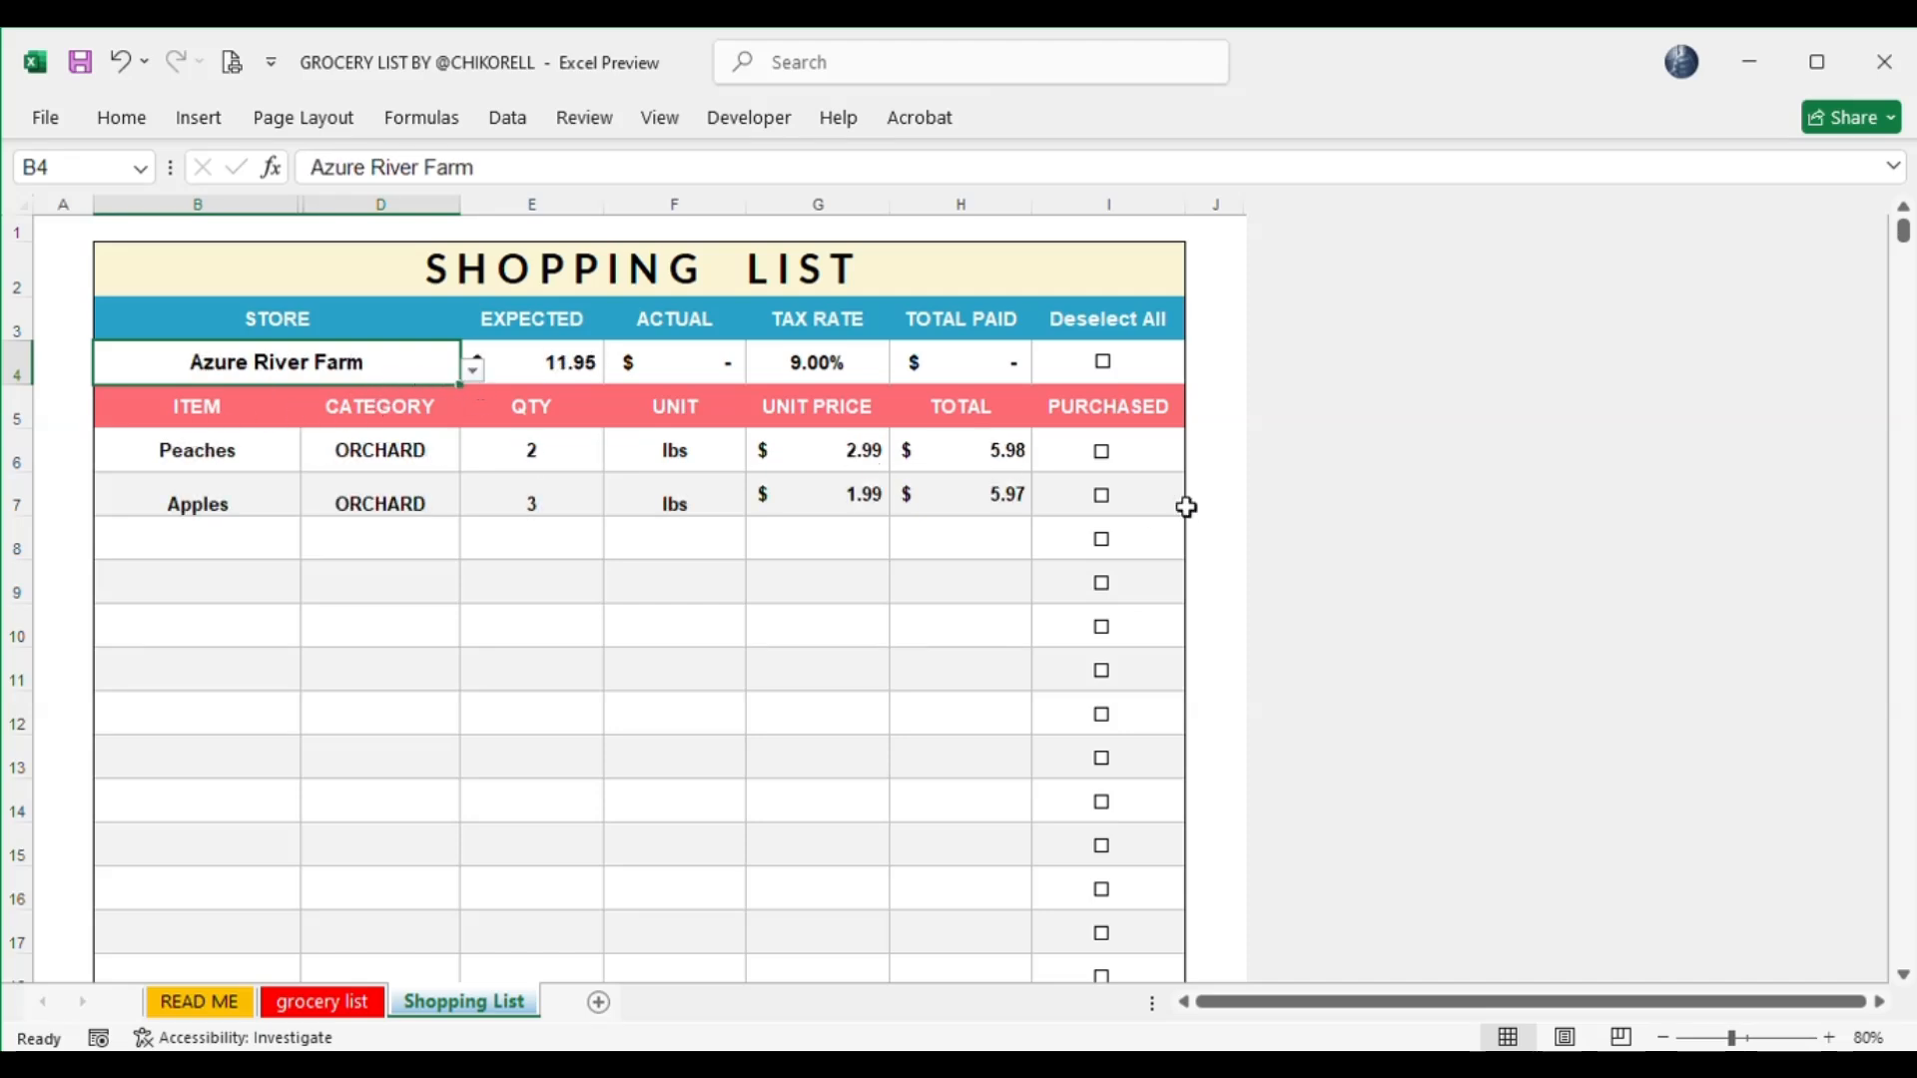
Mark Peaches and Apples purchased ($11.95 actual) and inspect the 9% tax and $13.03 total paid.
left_click(1100, 451)
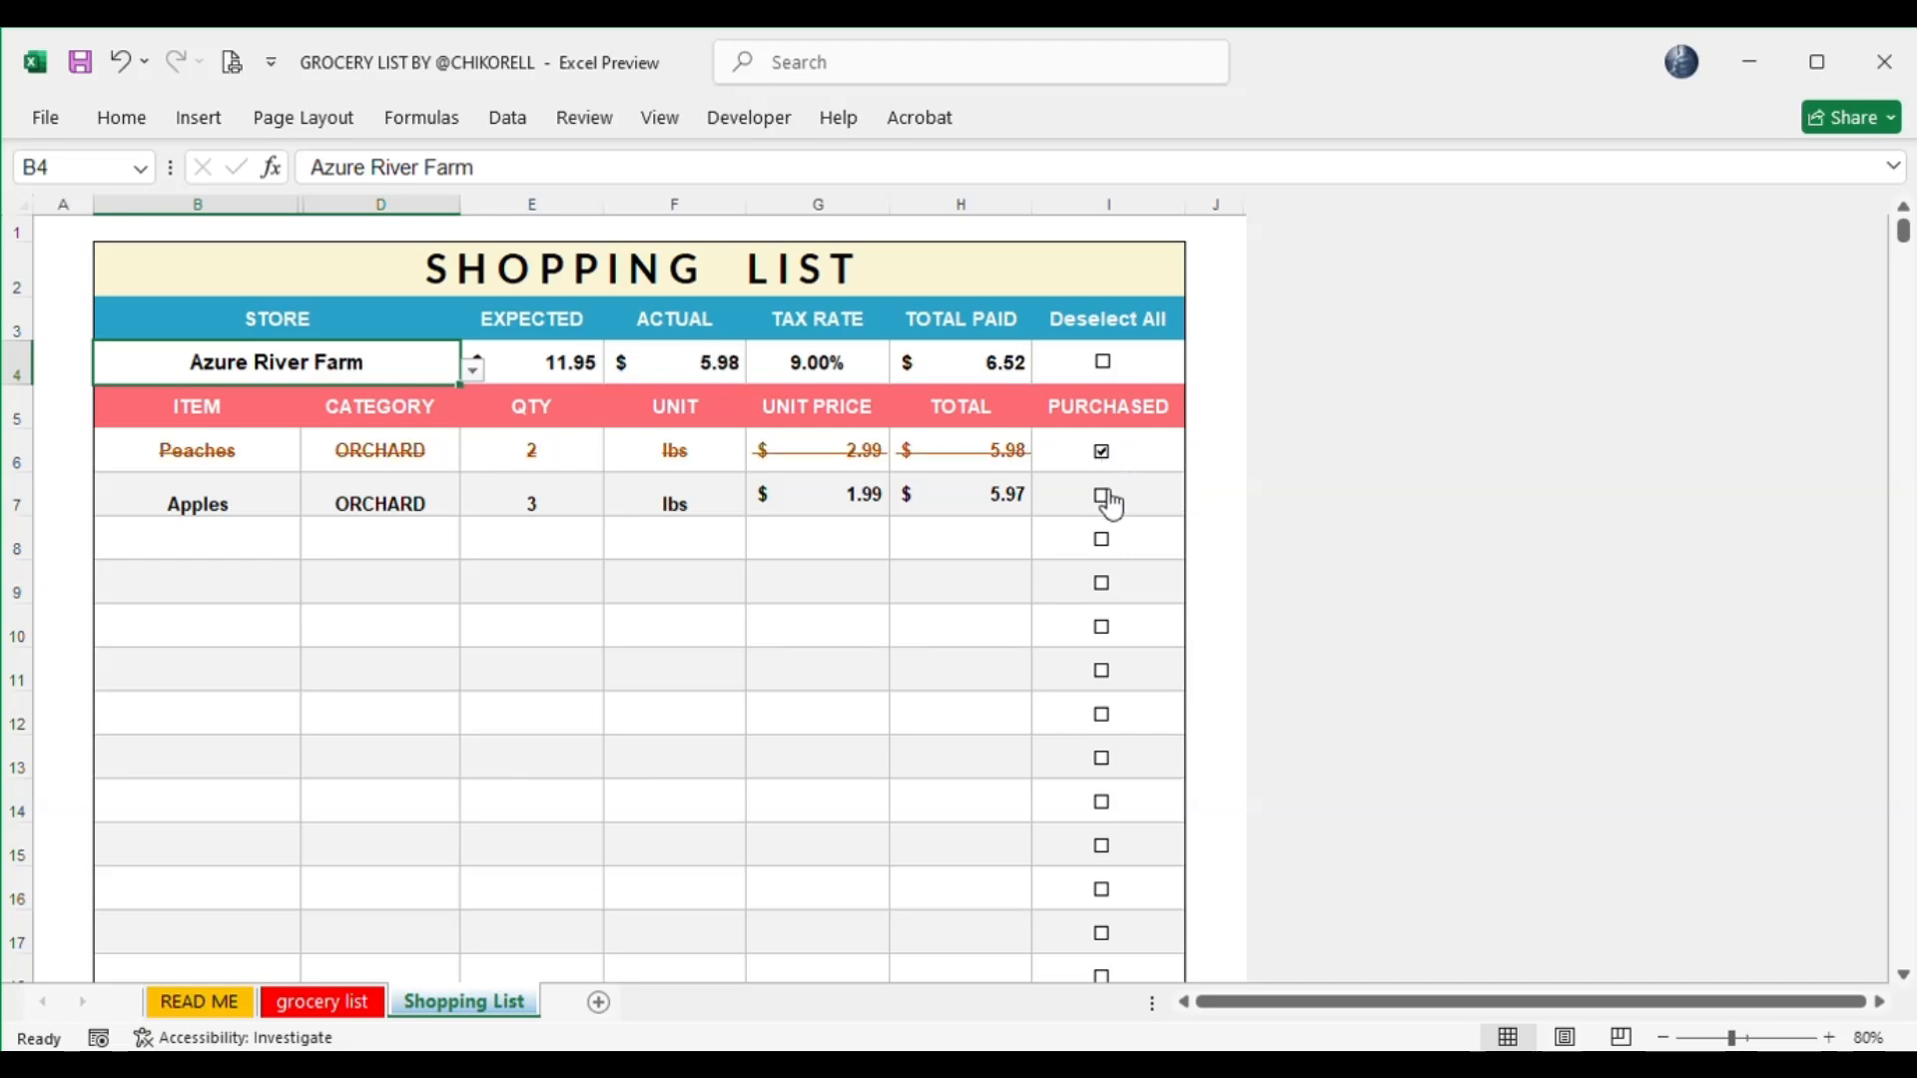
left_click(1100, 499)
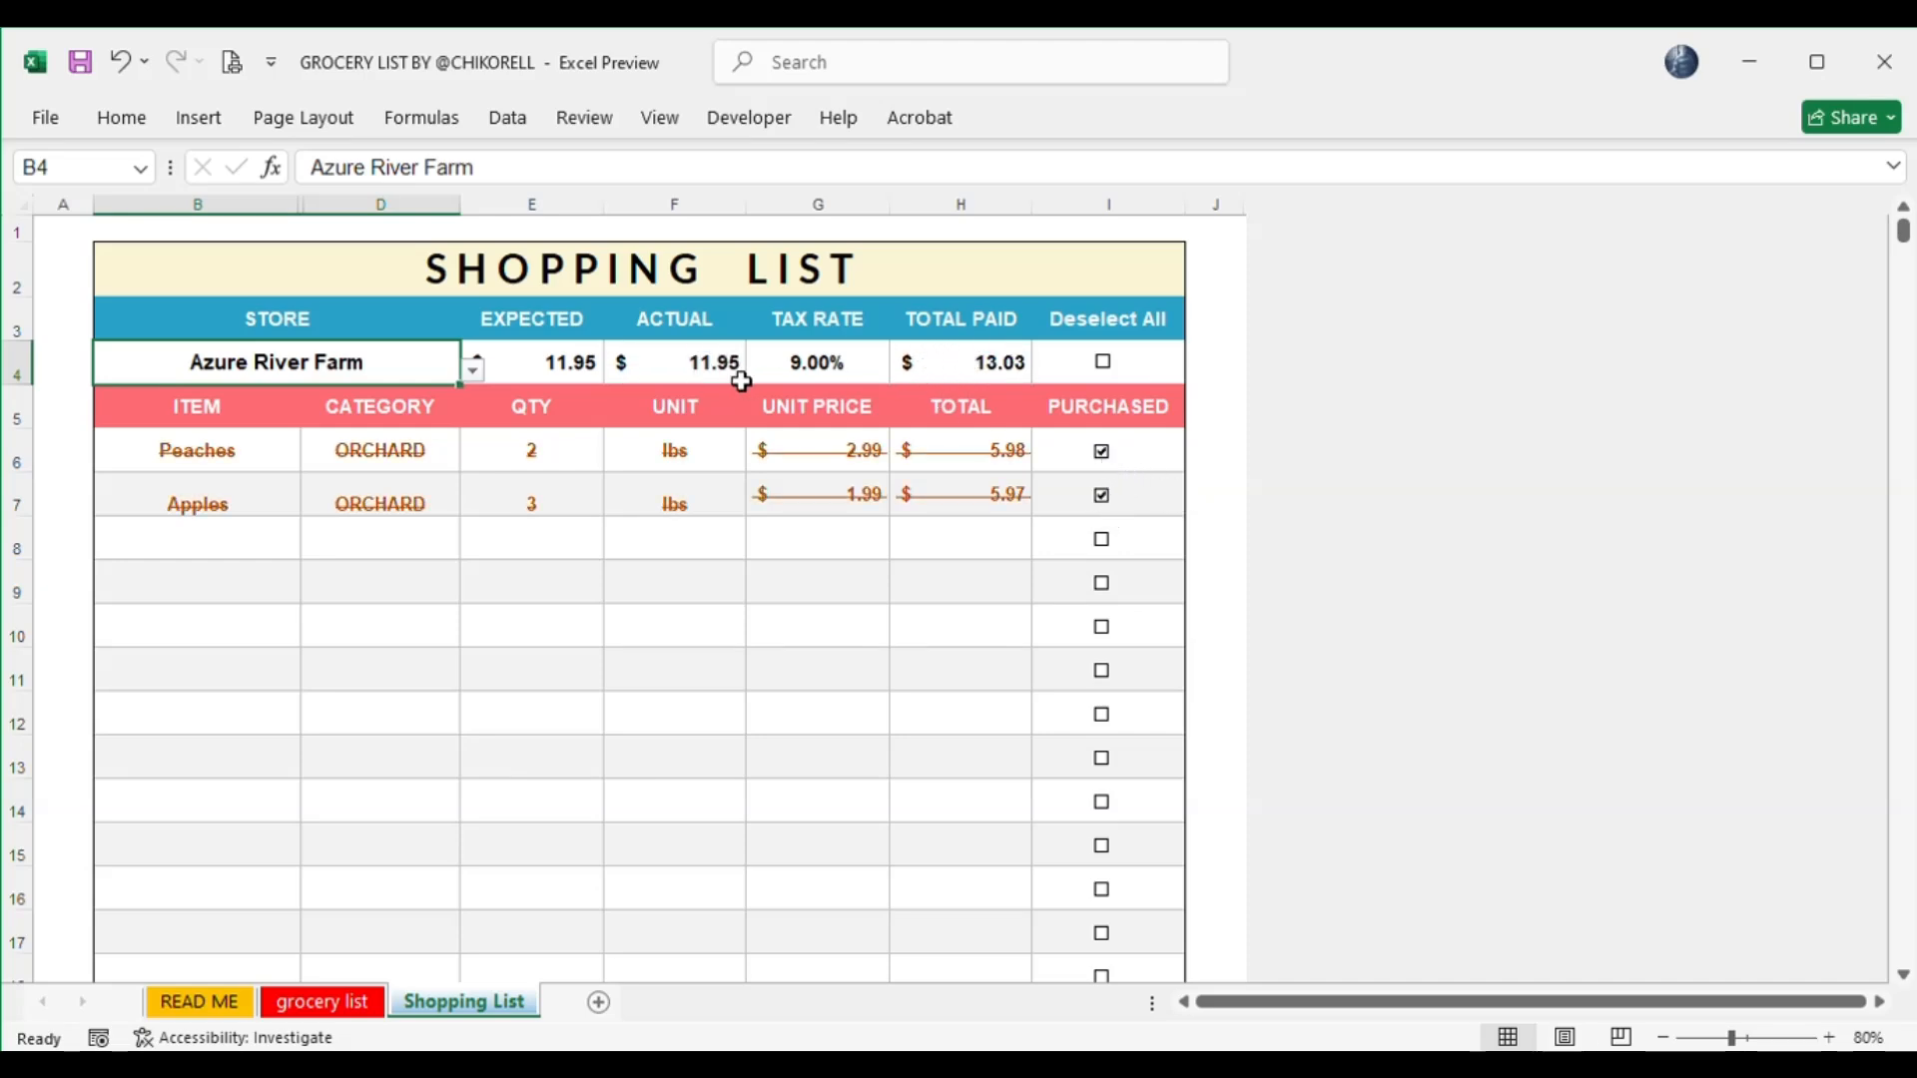
left_click(817, 362)
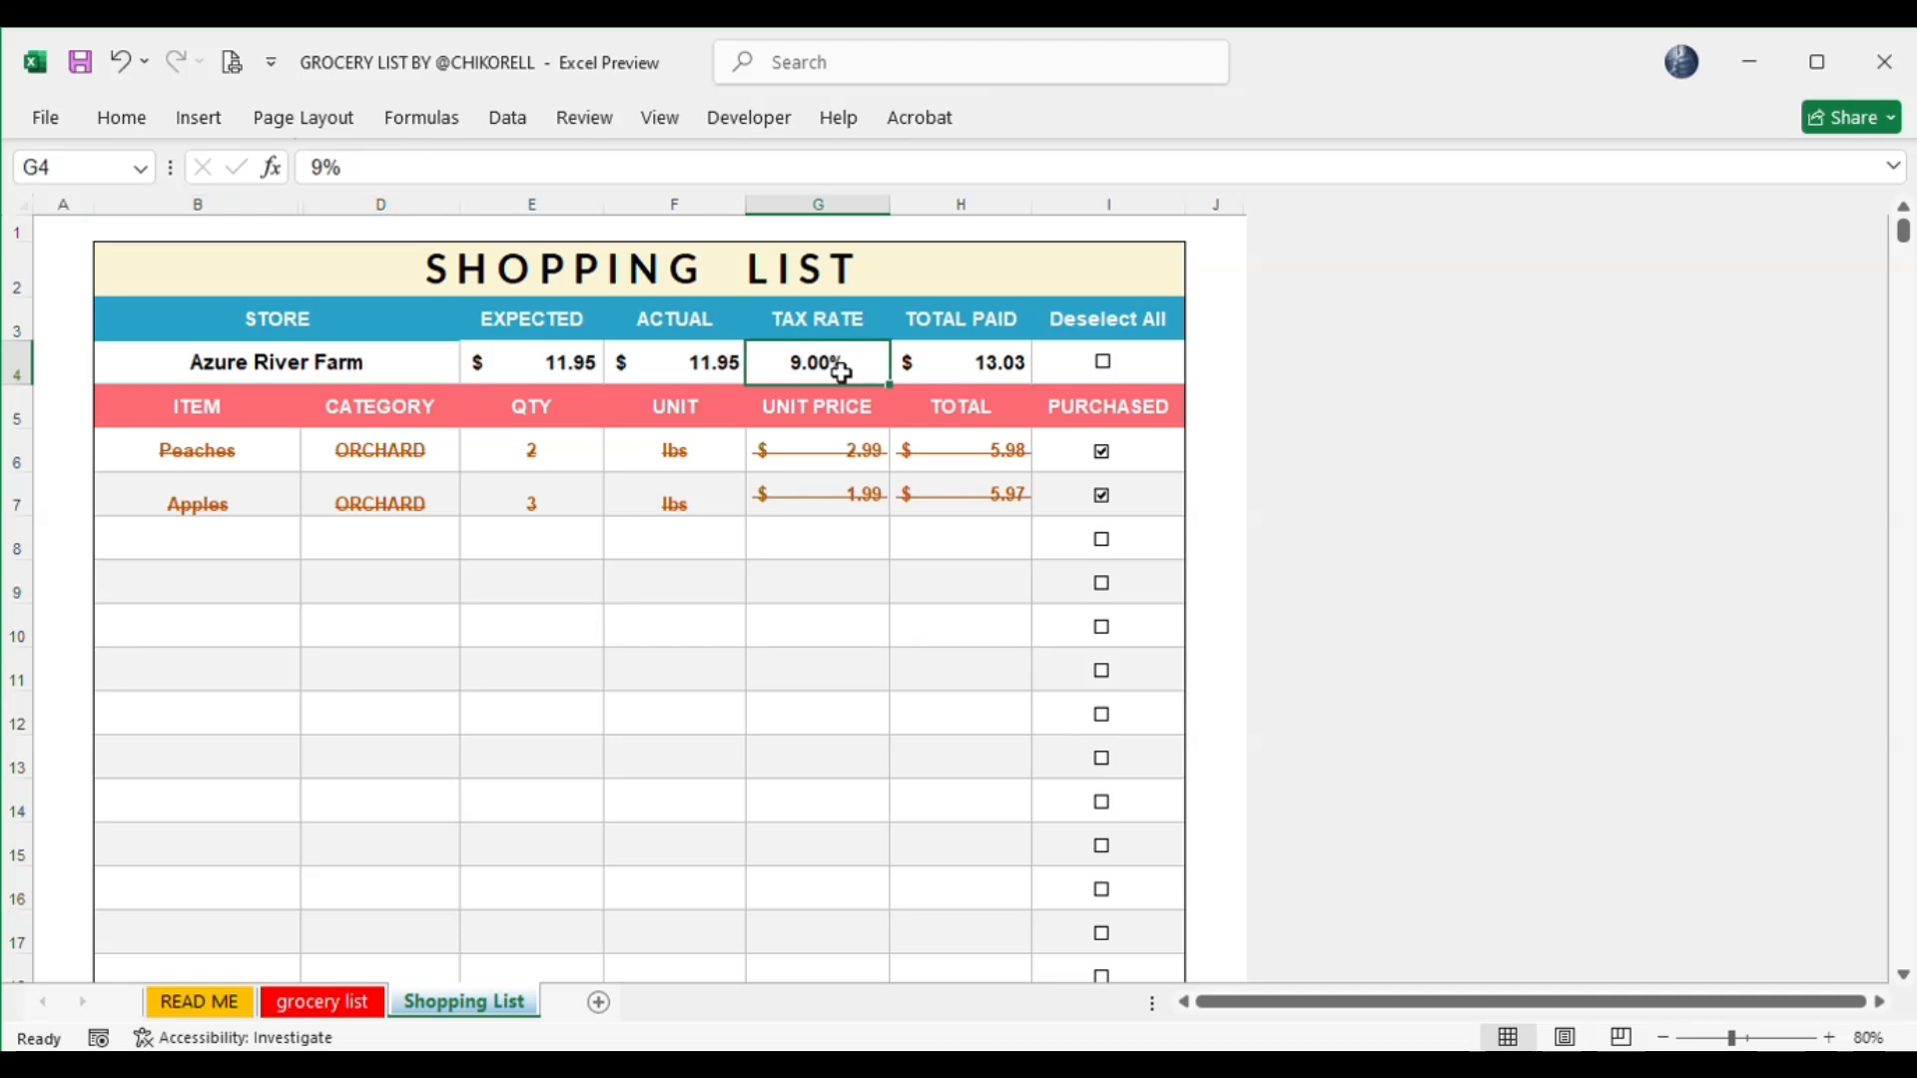
mouse_move(936, 376)
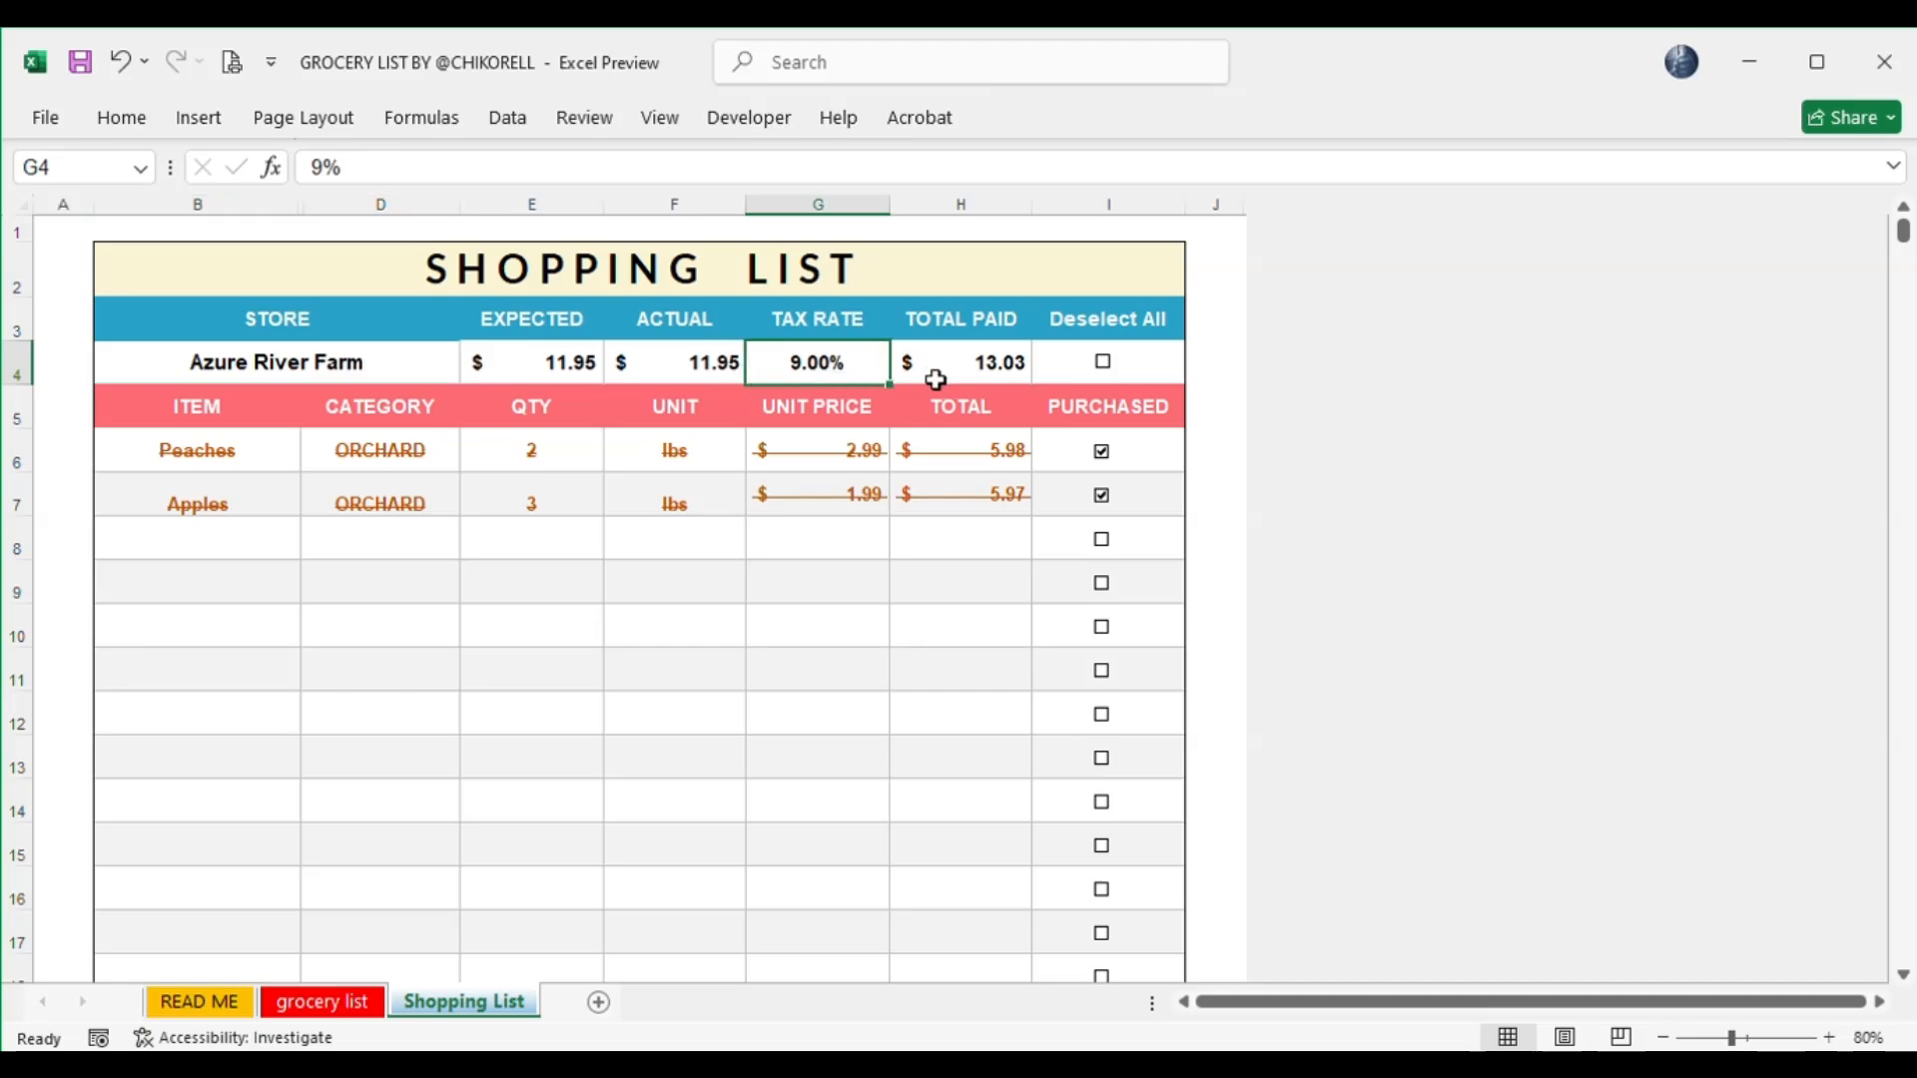
left_click(959, 362)
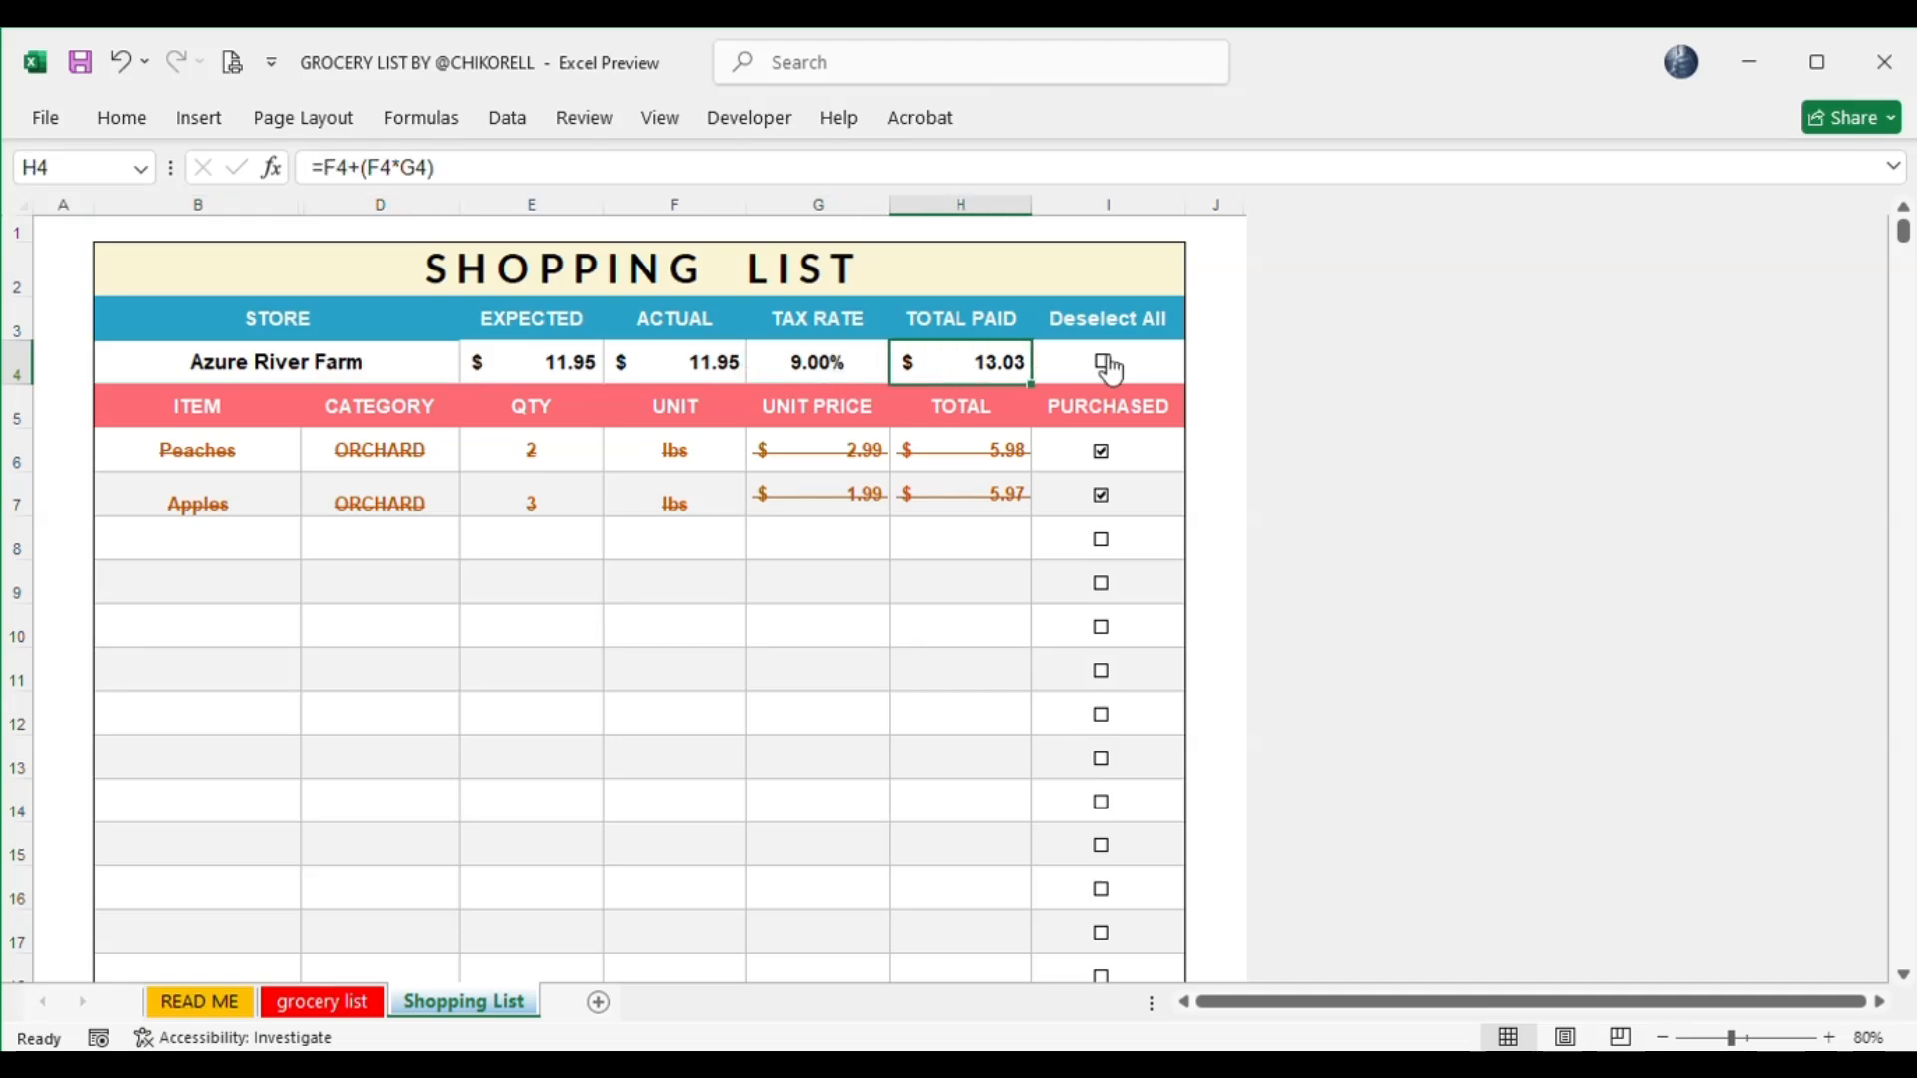
Deselect all Azure River Farm purchases, switch to Farmer's Market, and uncheck every grocery list item.
left_click(1102, 361)
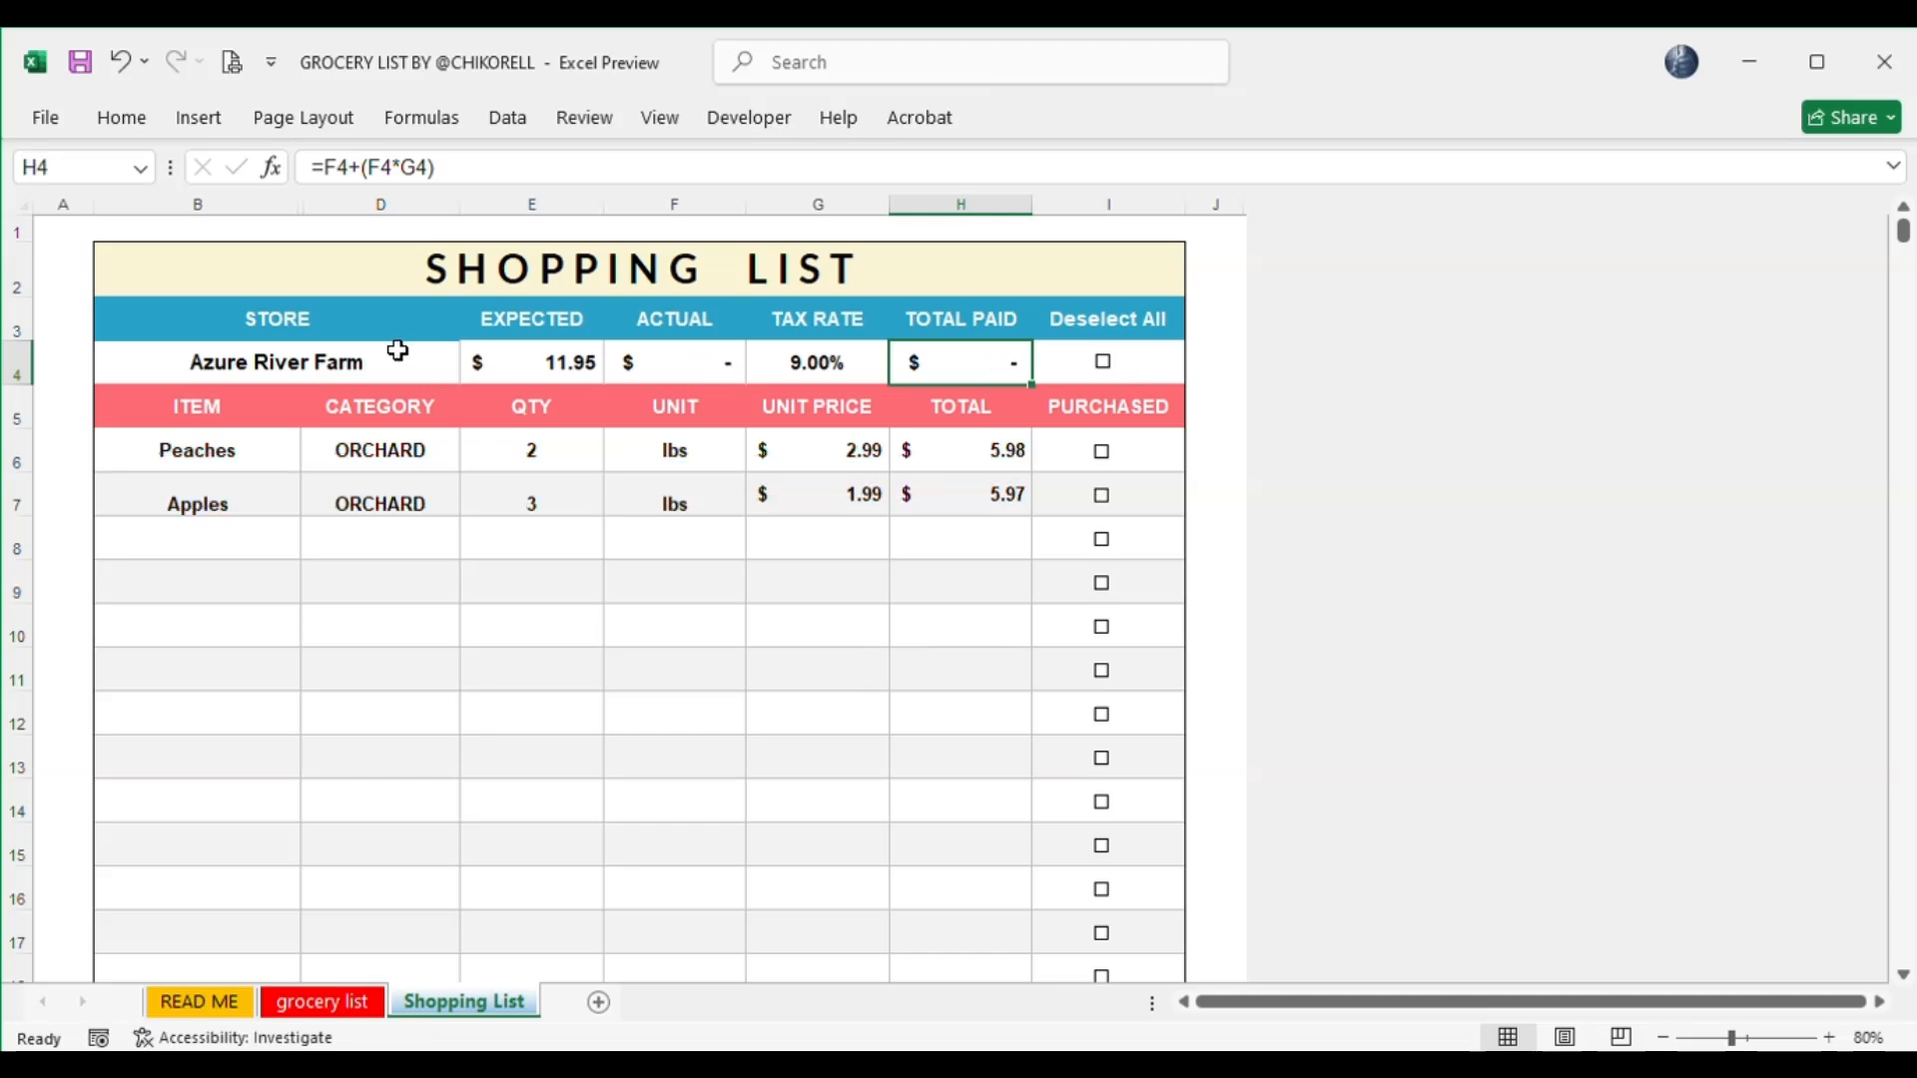
left_click(277, 361)
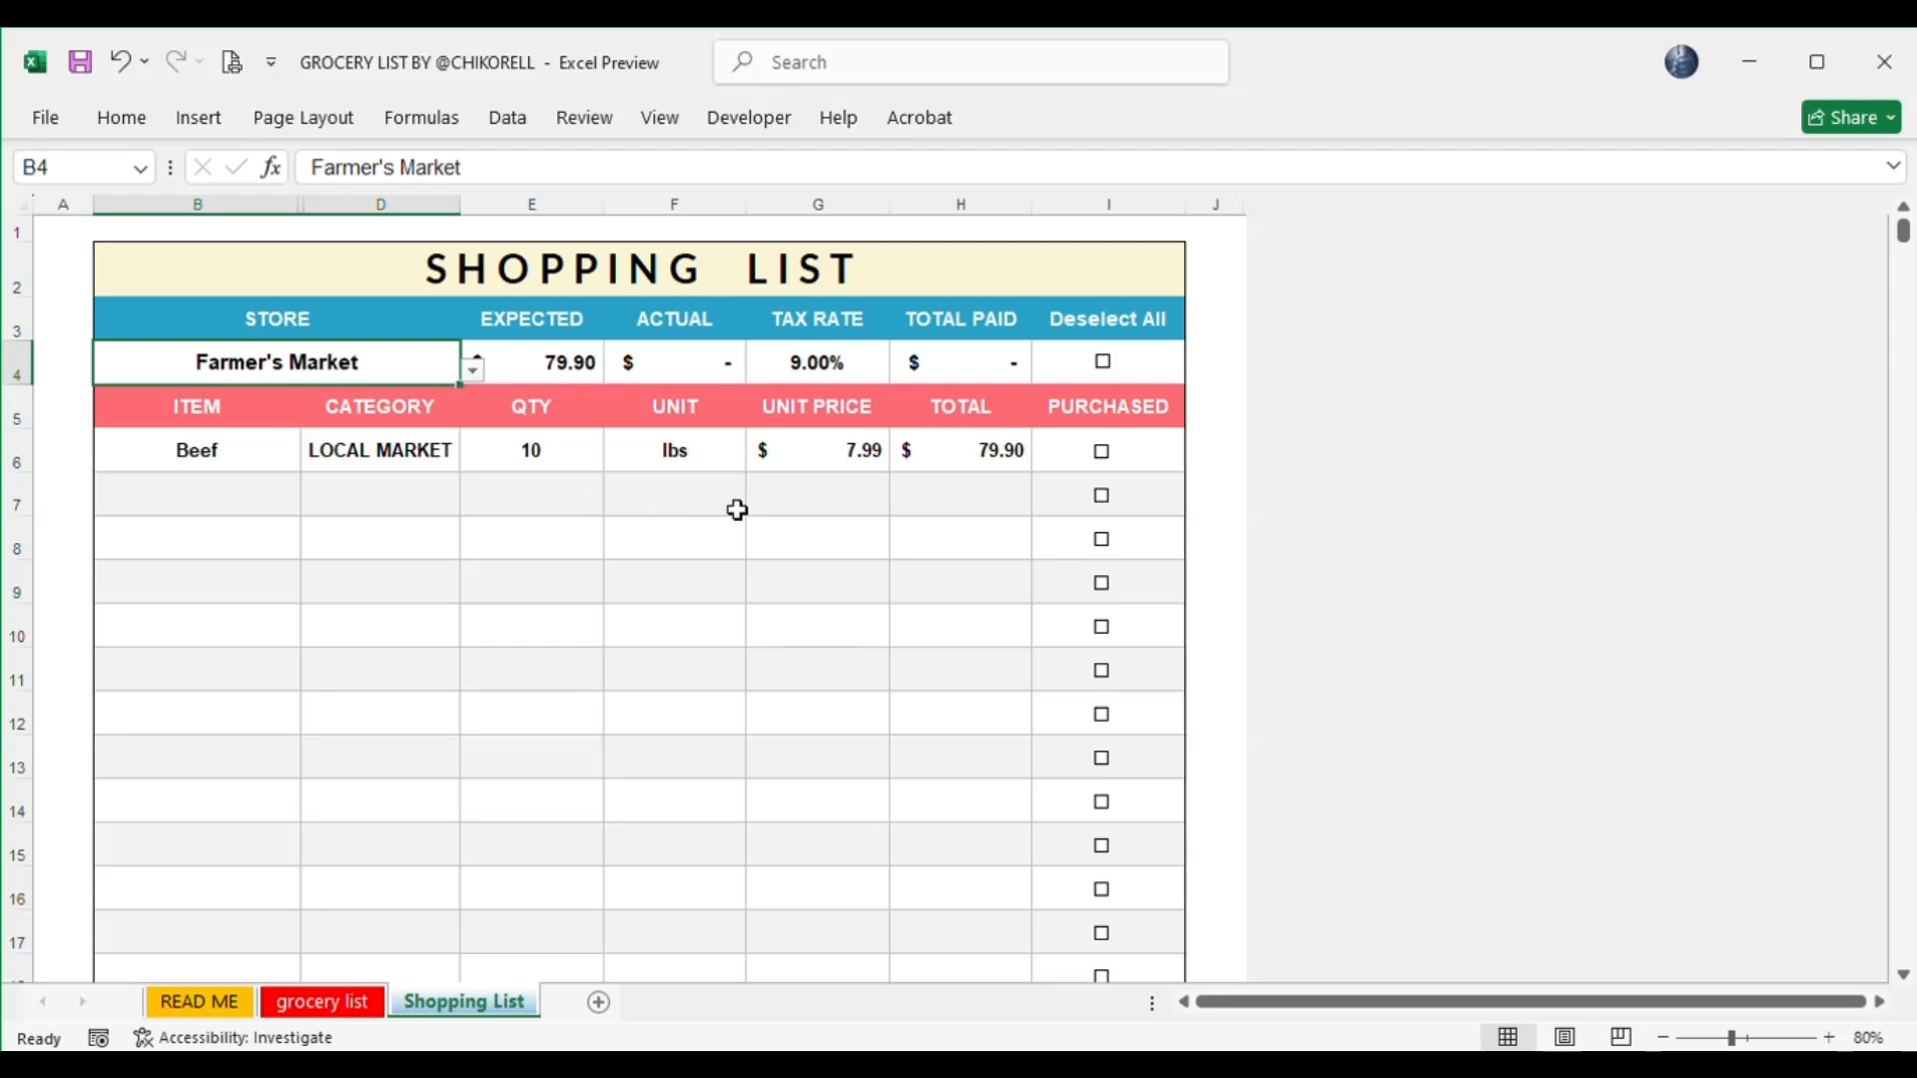
left_click(320, 1001)
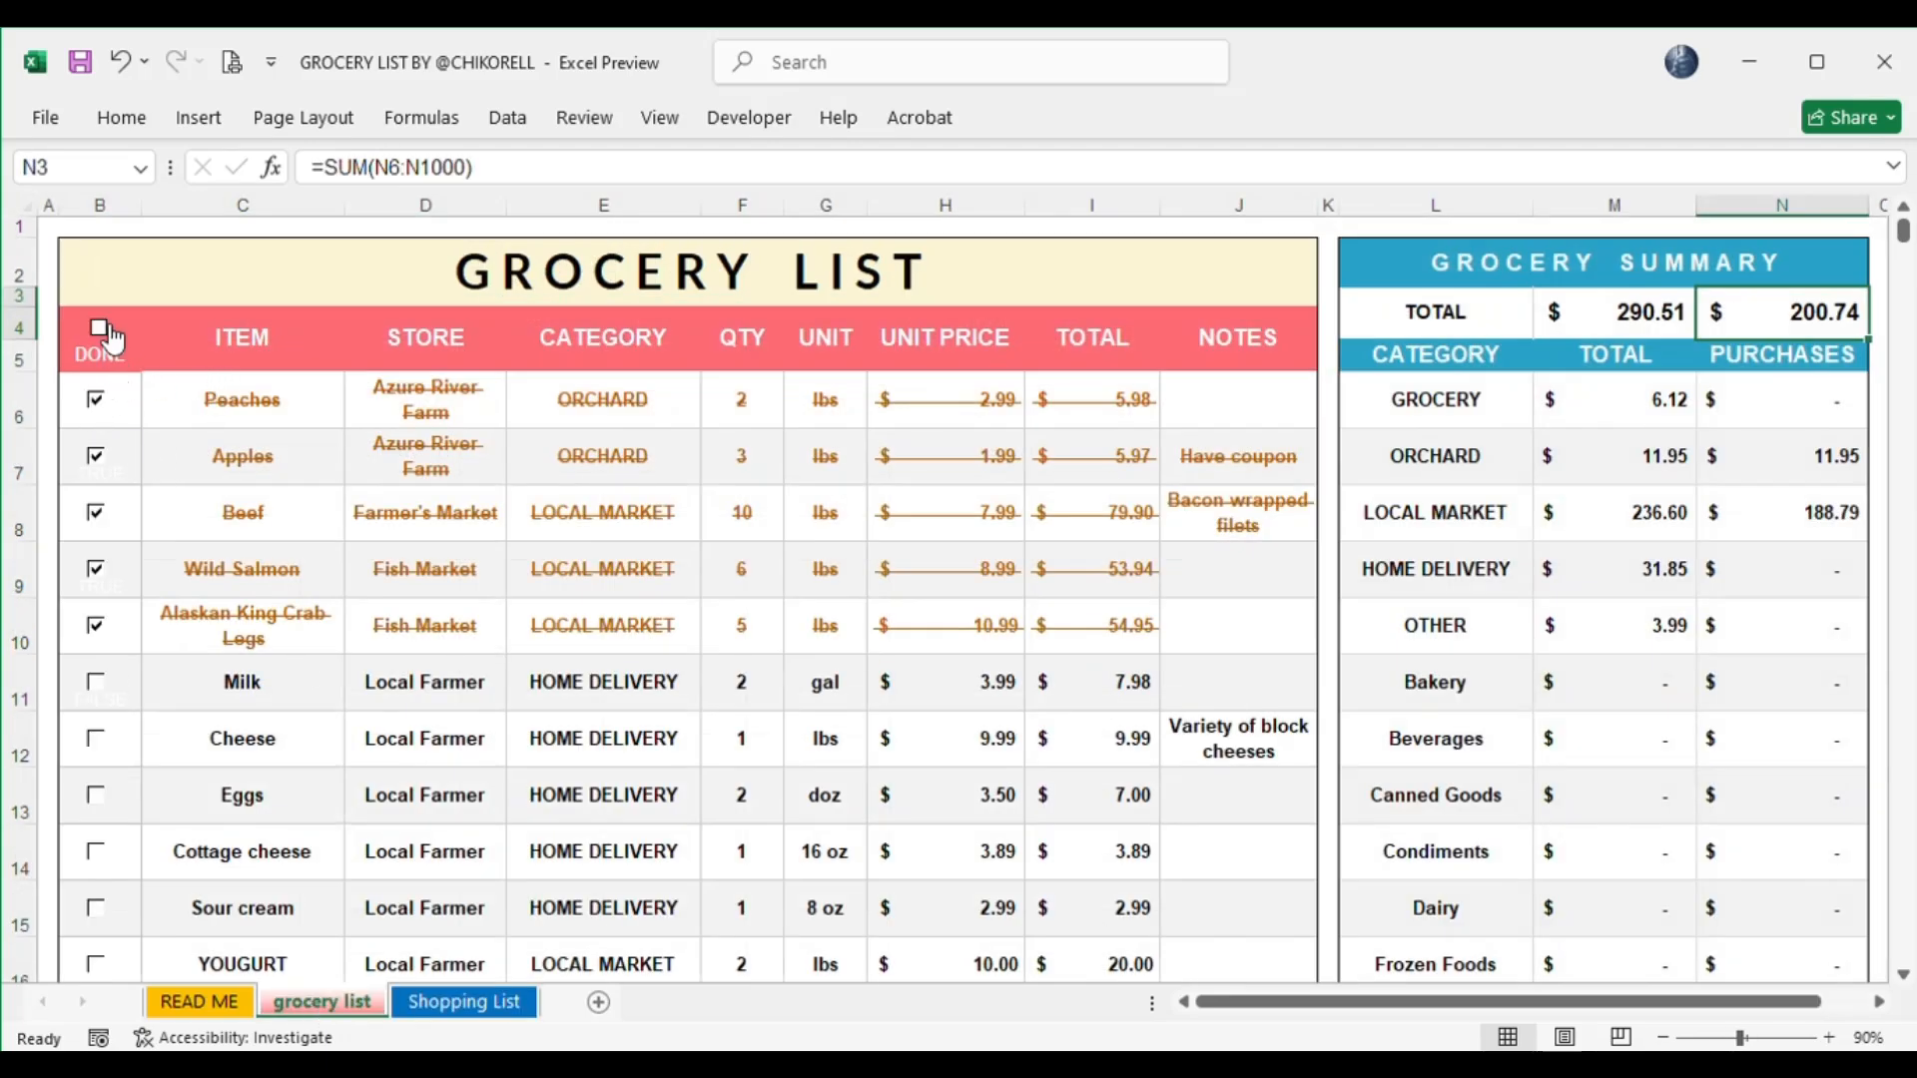
left_click(99, 328)
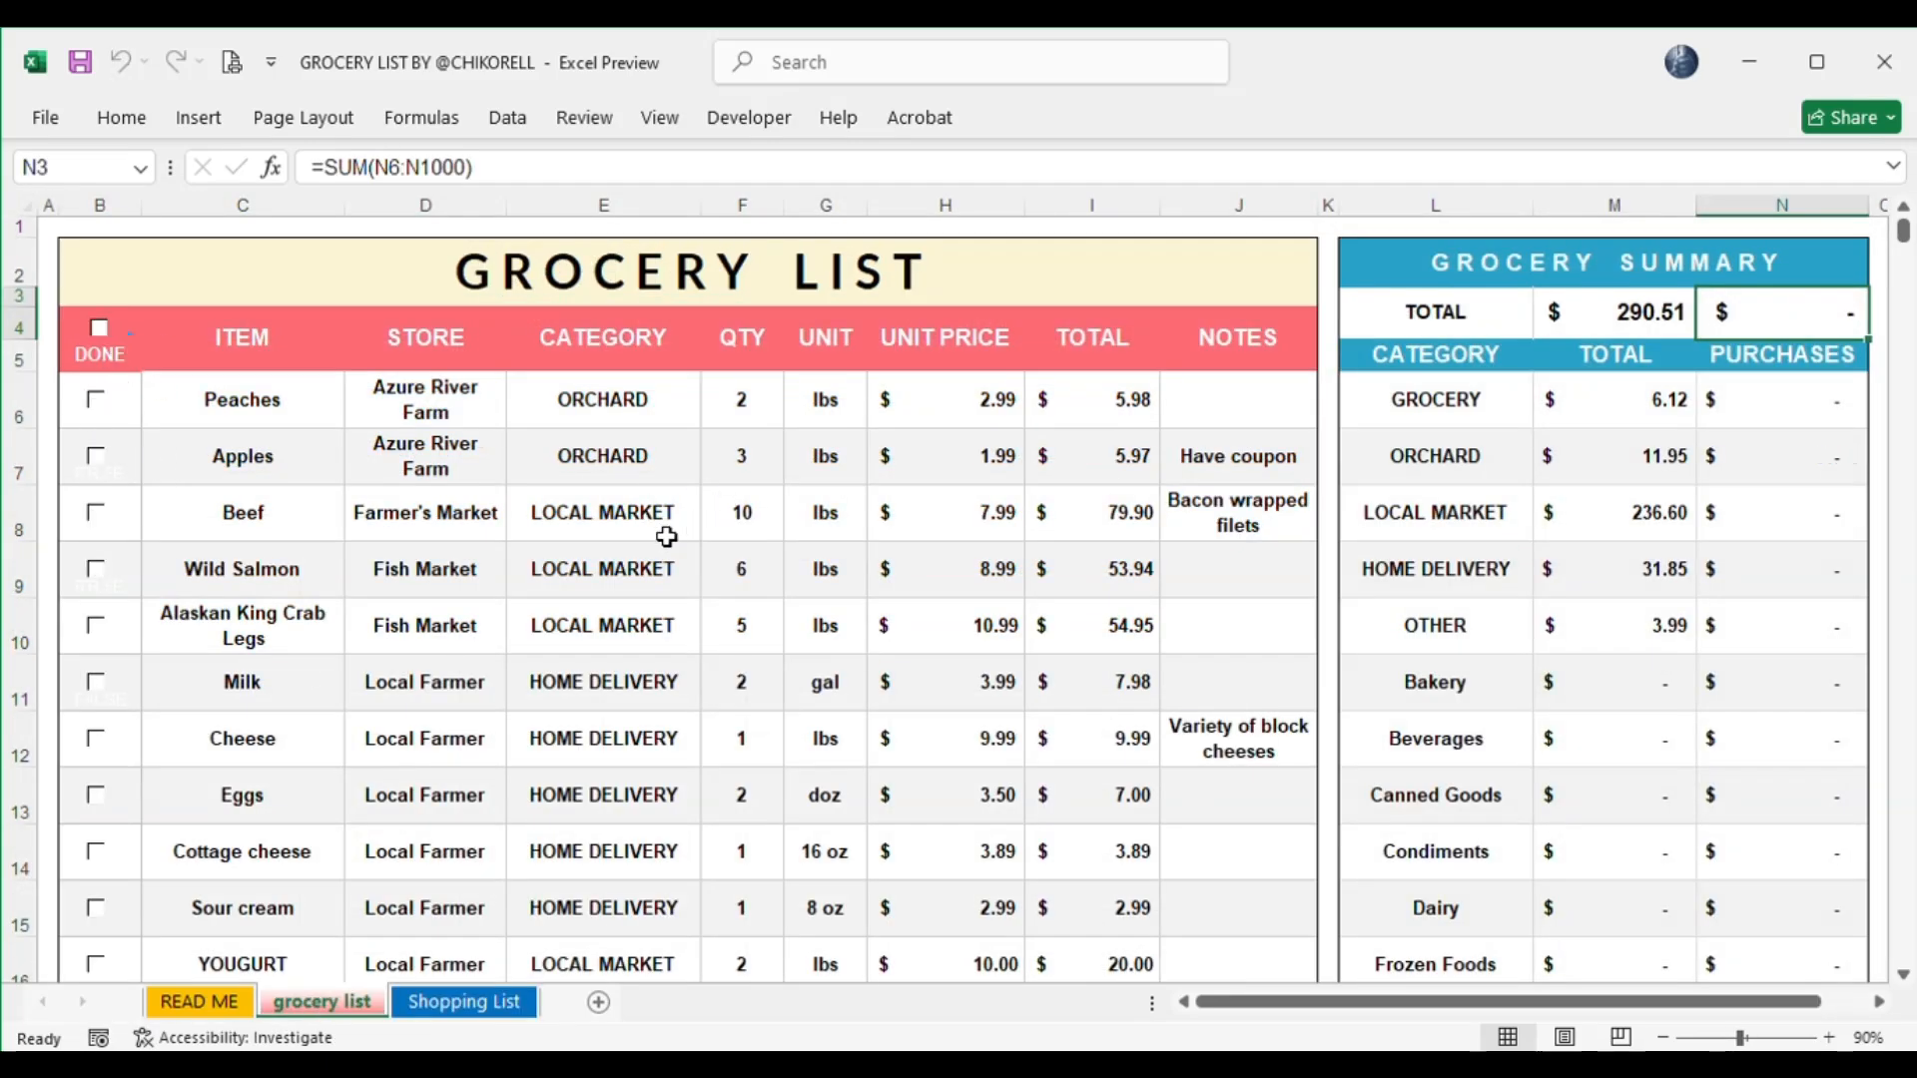